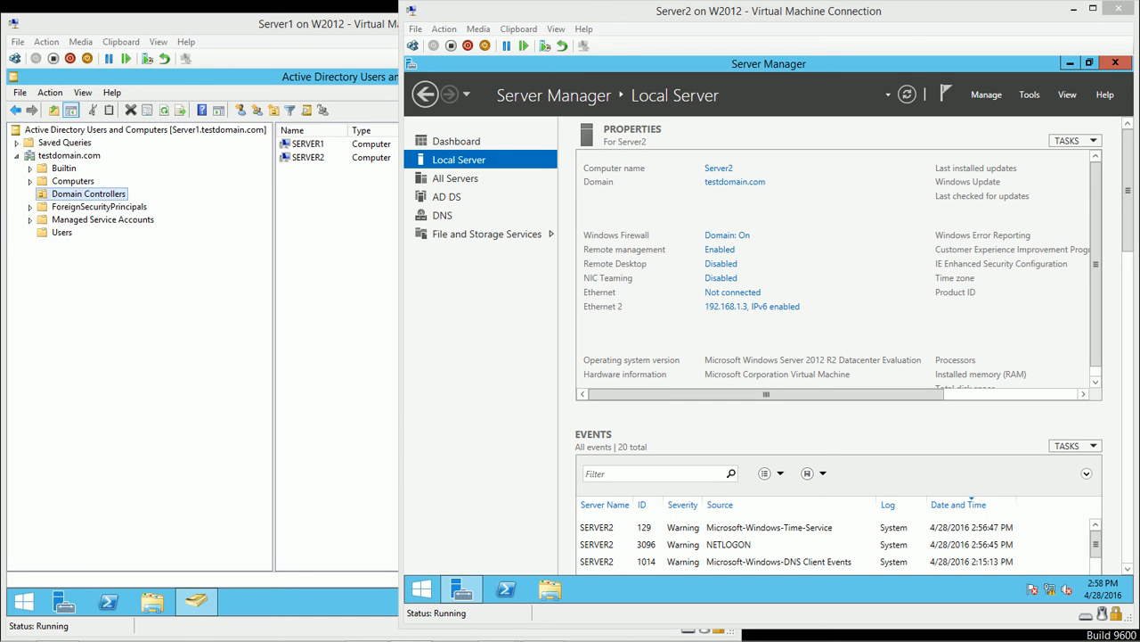
mouse_move(659, 18)
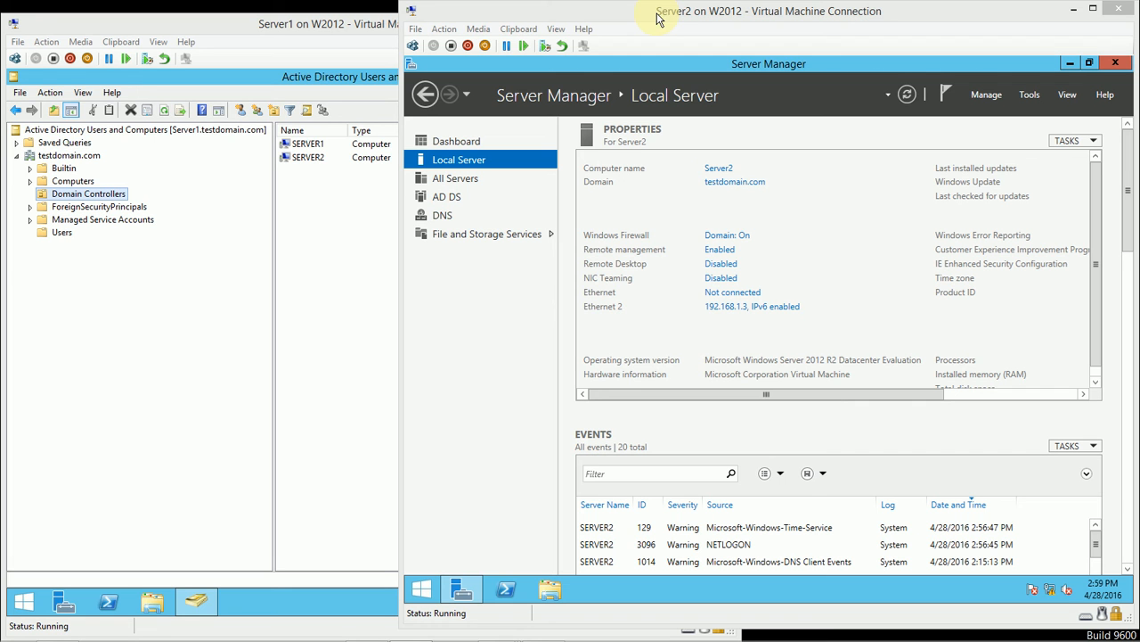
mouse_move(203, 236)
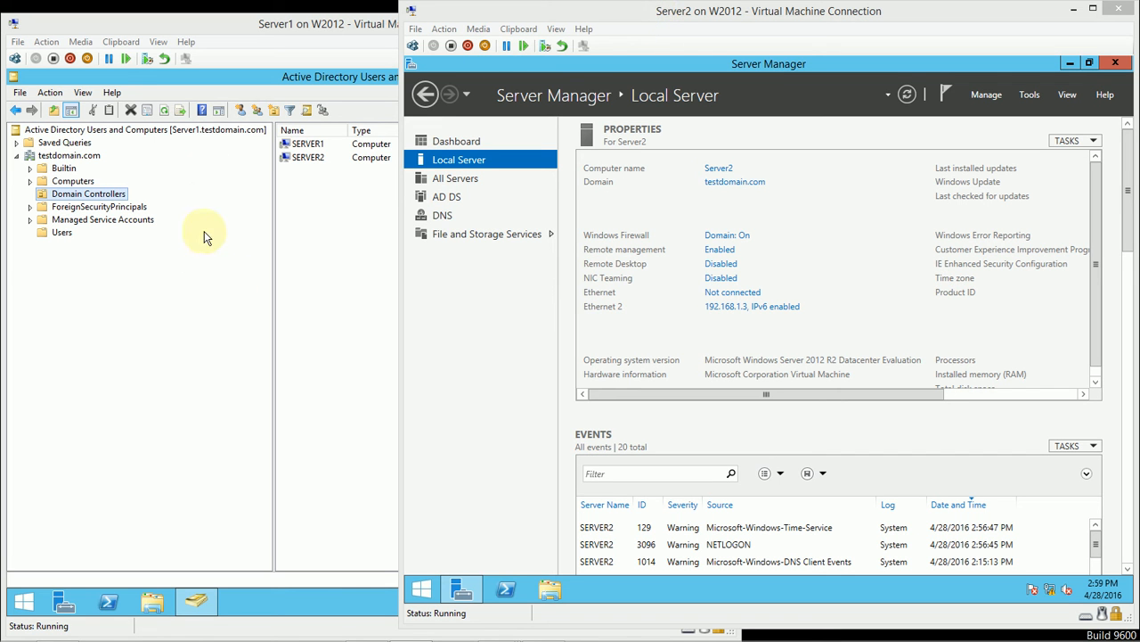
mouse_move(234, 292)
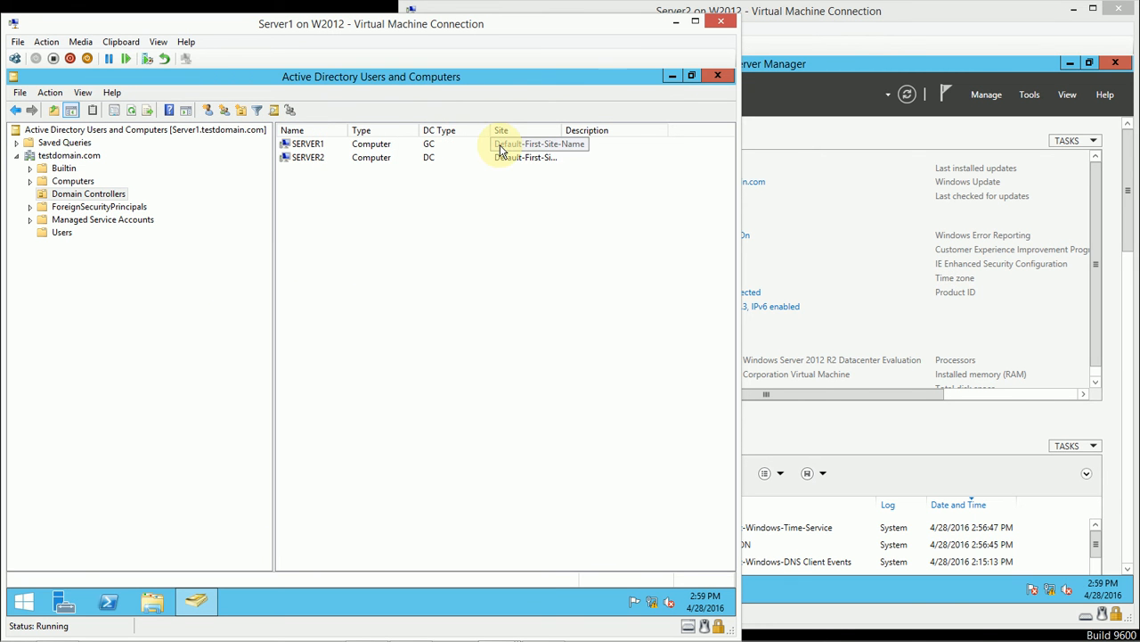
mouse_move(452, 150)
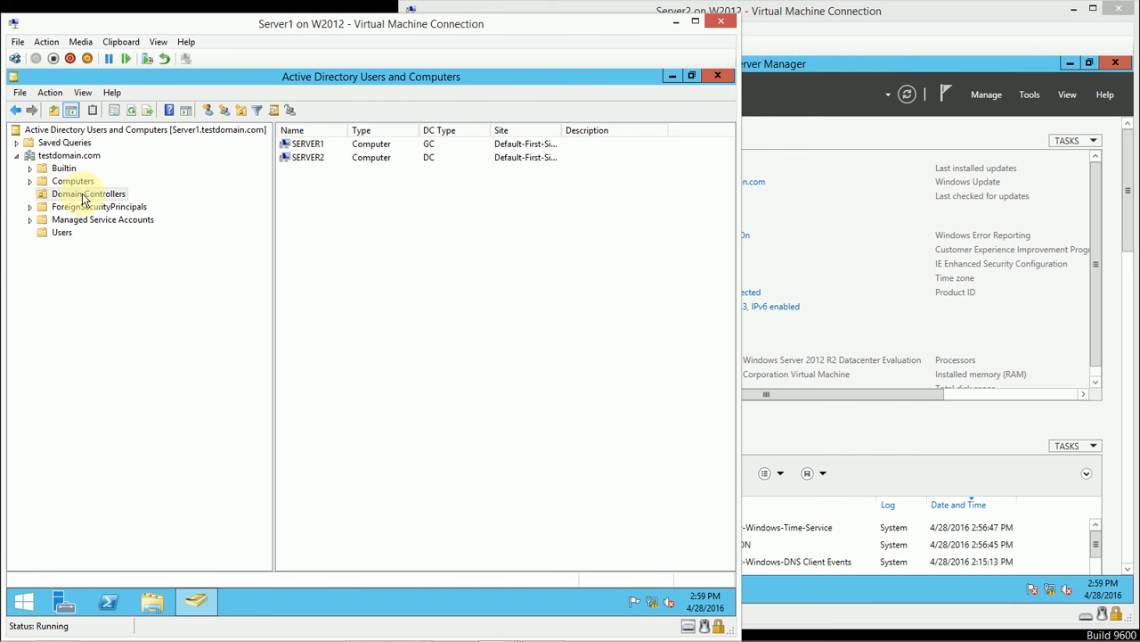
- Check the Operations Masters summary for testdomain.com, including the infrastructure role holder, then close it
right_click(54, 155)
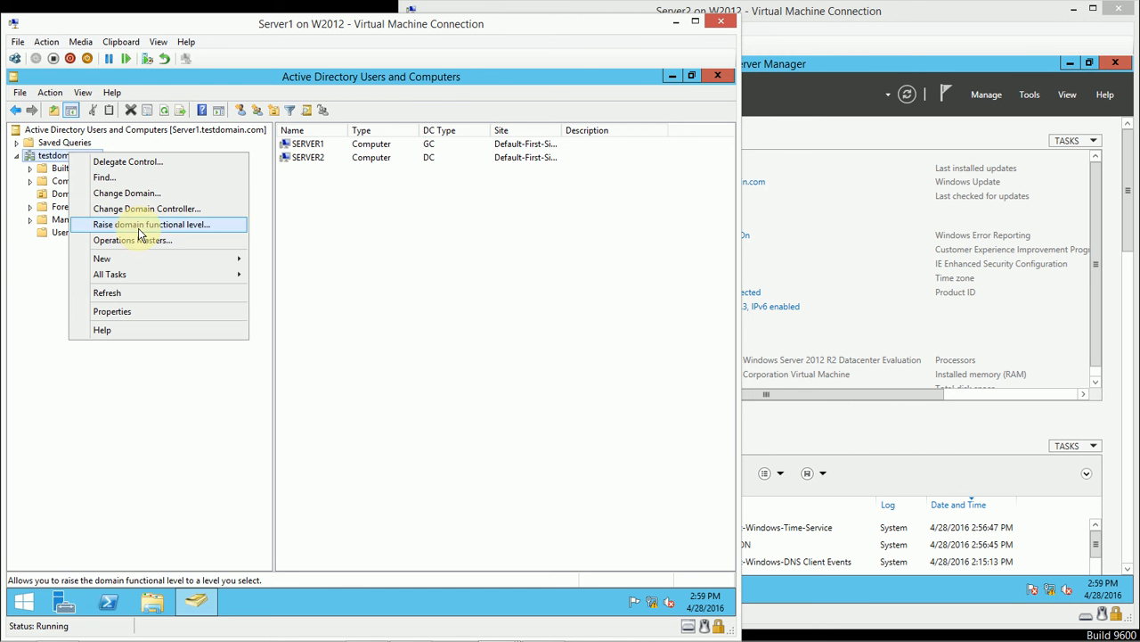
mouse_move(132, 240)
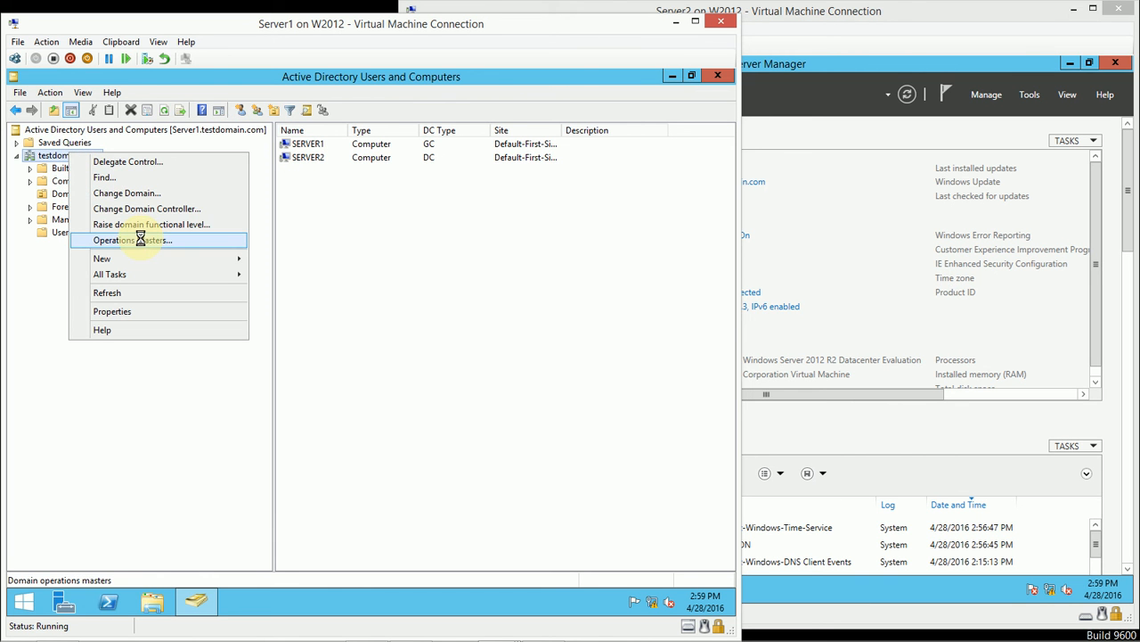
left_click(131, 240)
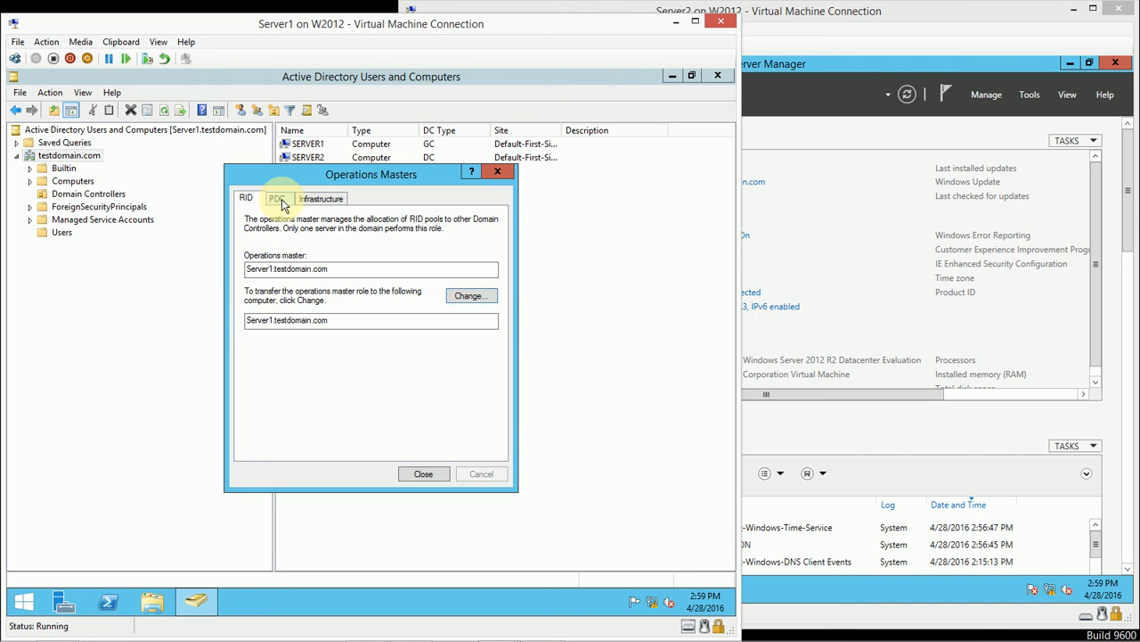
left_click(321, 198)
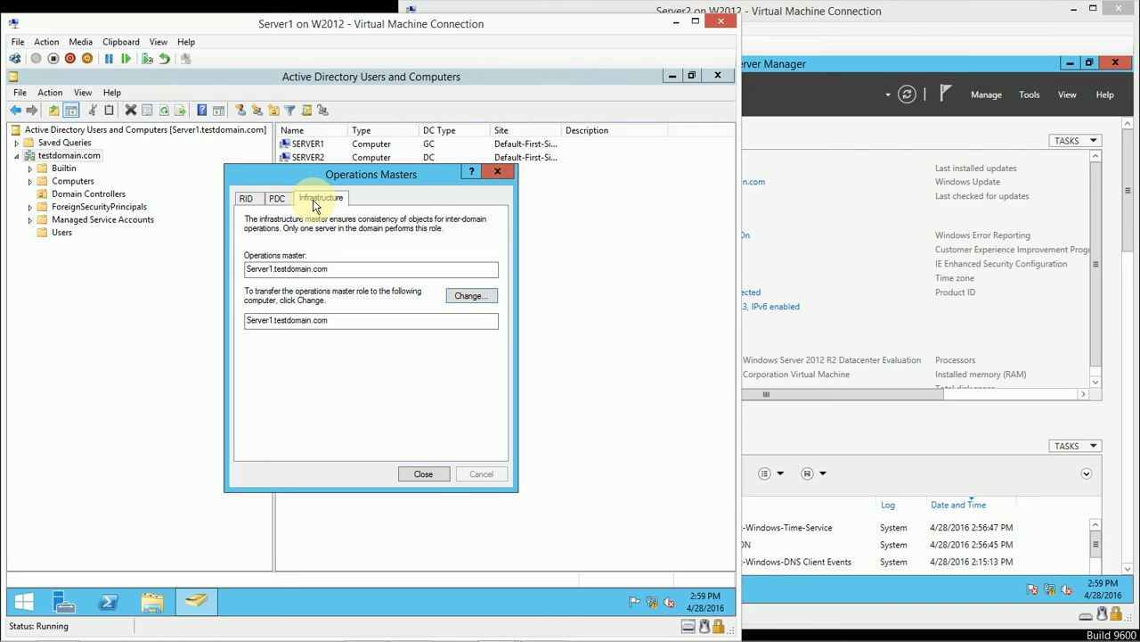
left_click(423, 473)
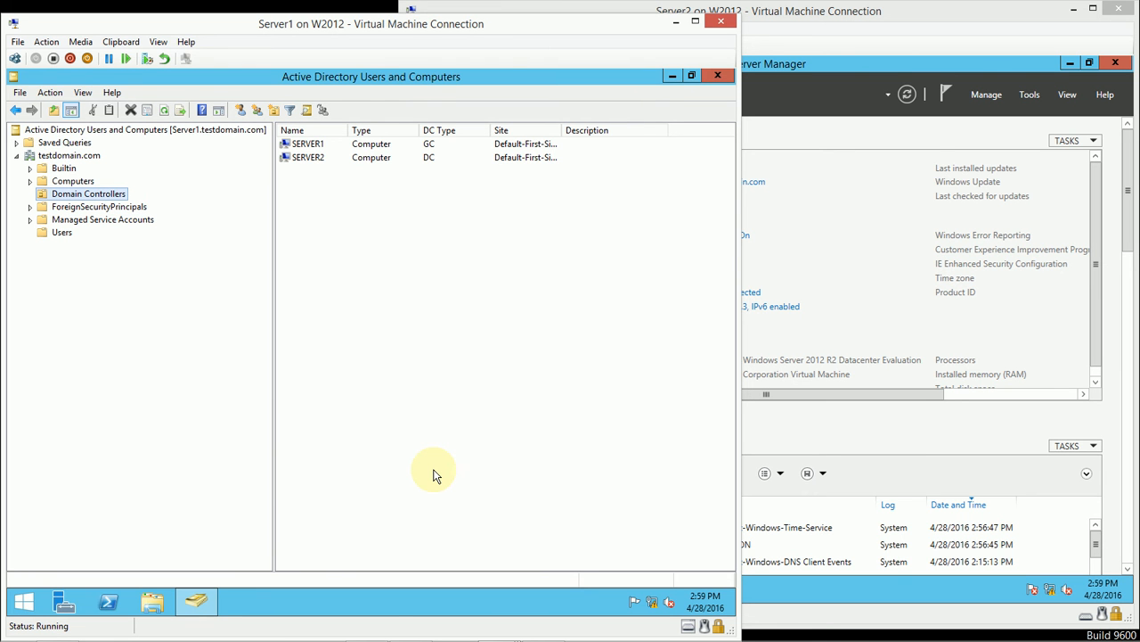
- Switch between the Server2 and Server1 virtual machine windows
left_click(1029, 95)
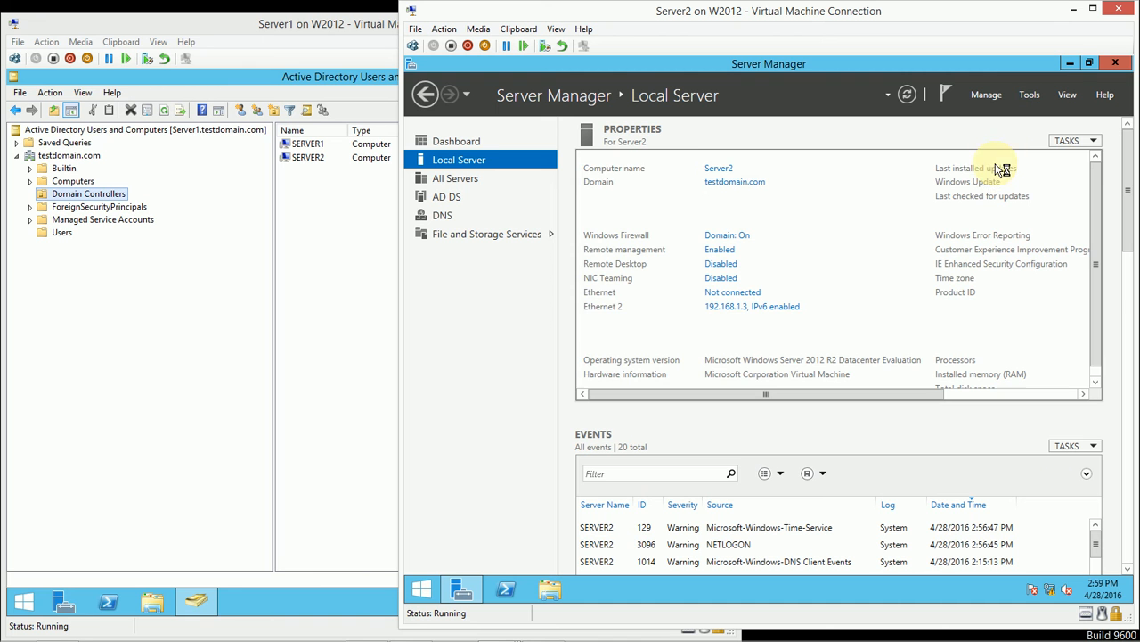
mouse_move(636, 187)
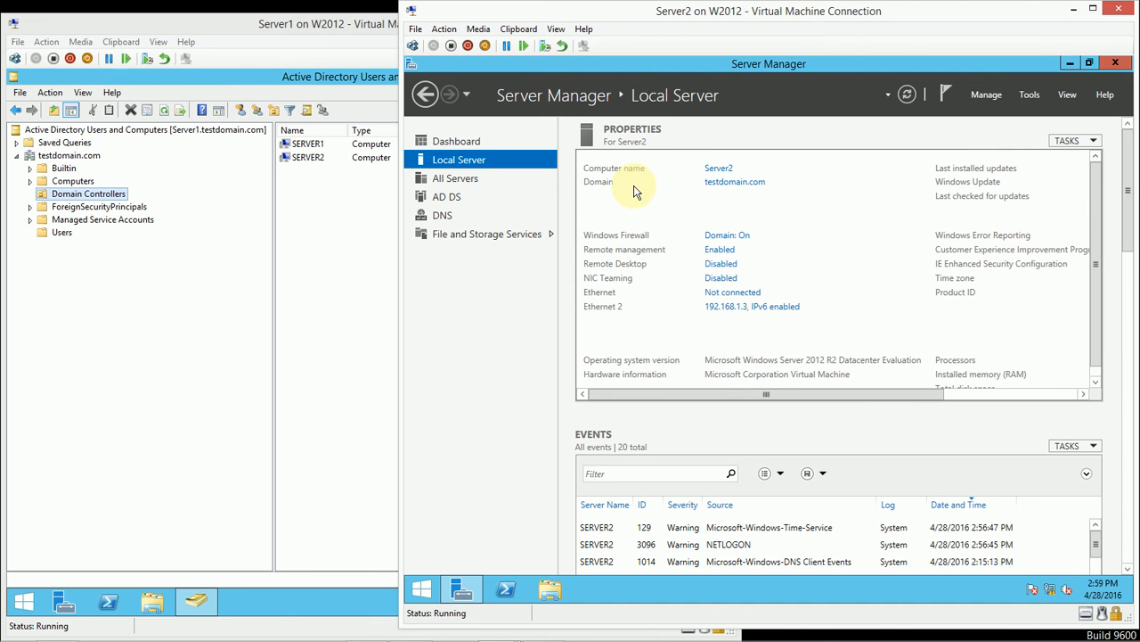
mouse_move(566, 248)
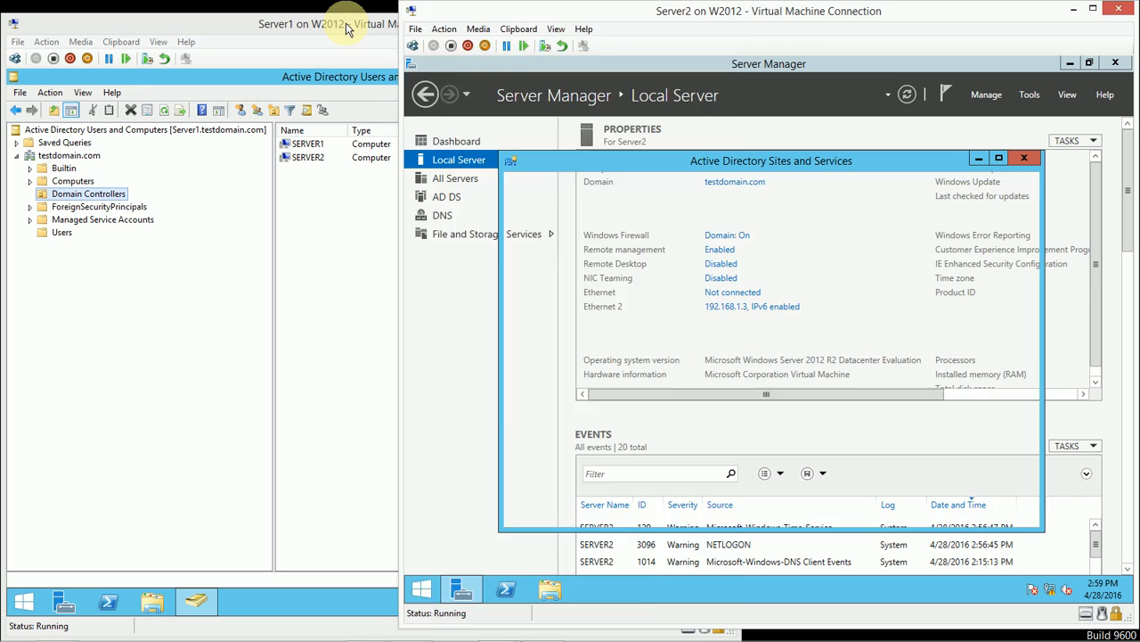
left_click(346, 24)
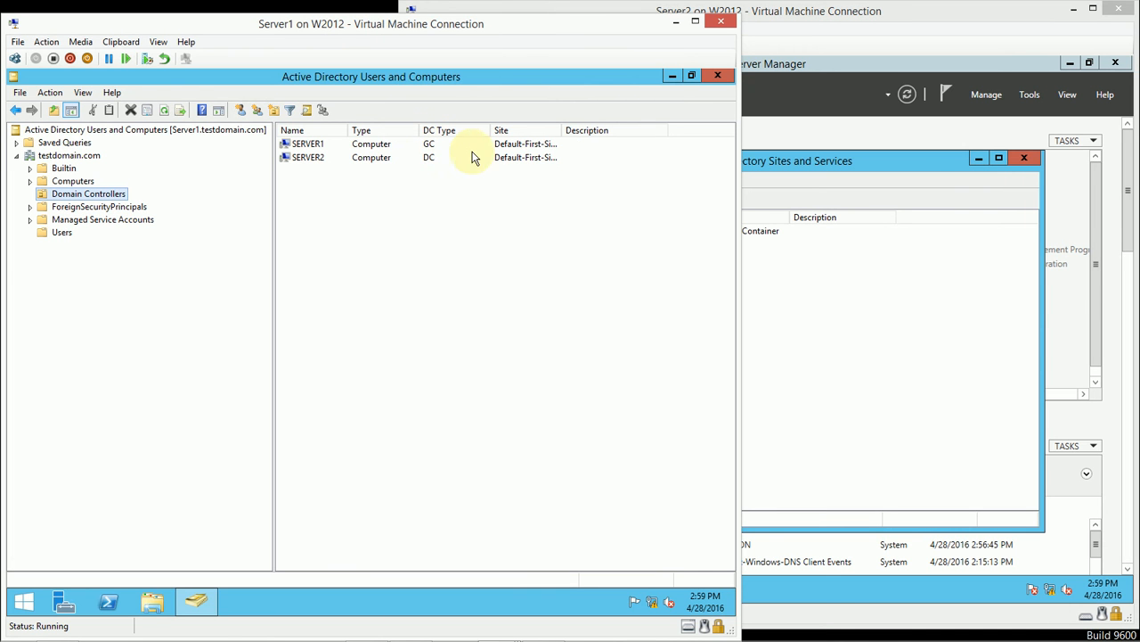
mouse_move(470, 188)
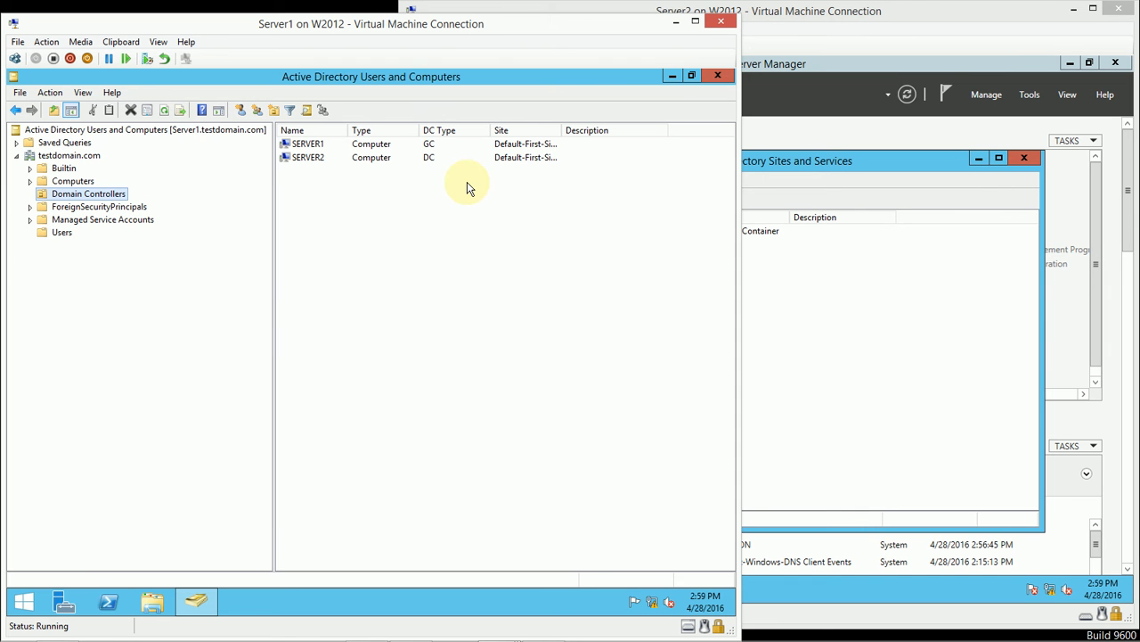
mouse_move(445, 149)
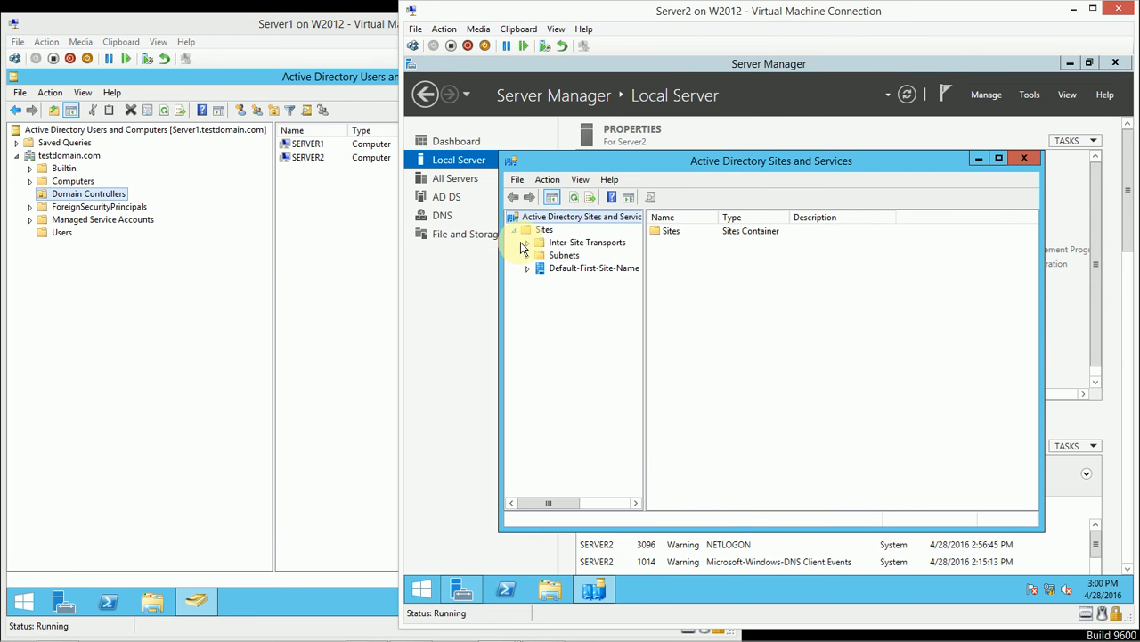
- Expand the default site's servers and review SERVER2's NTDS Settings properties (not a Global Catalog)
left_click(527, 267)
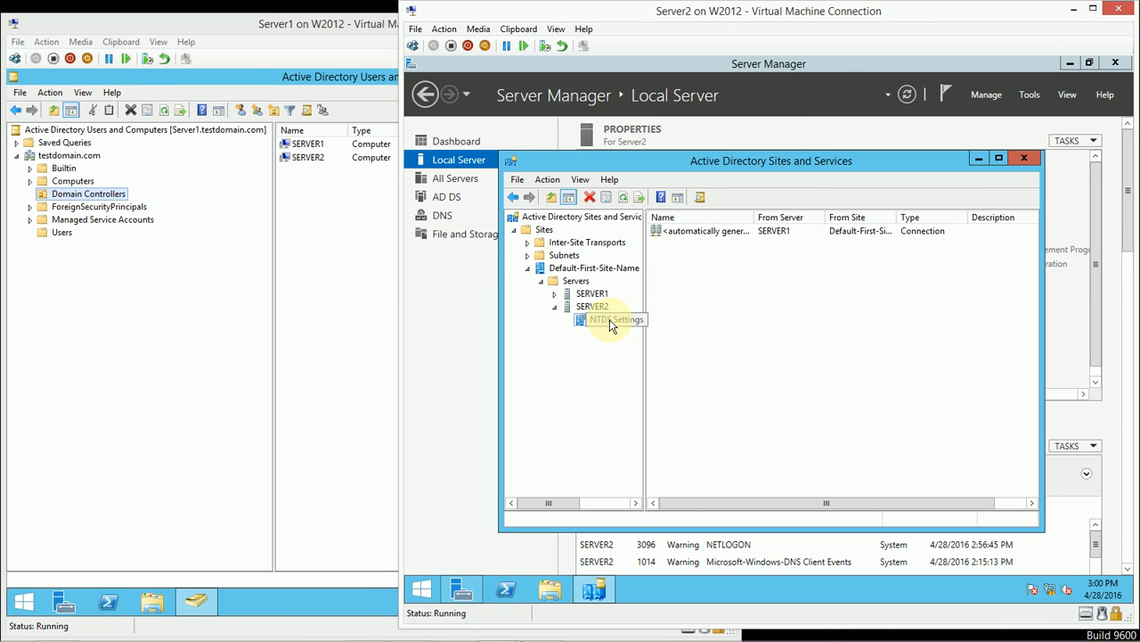
double_click(608, 319)
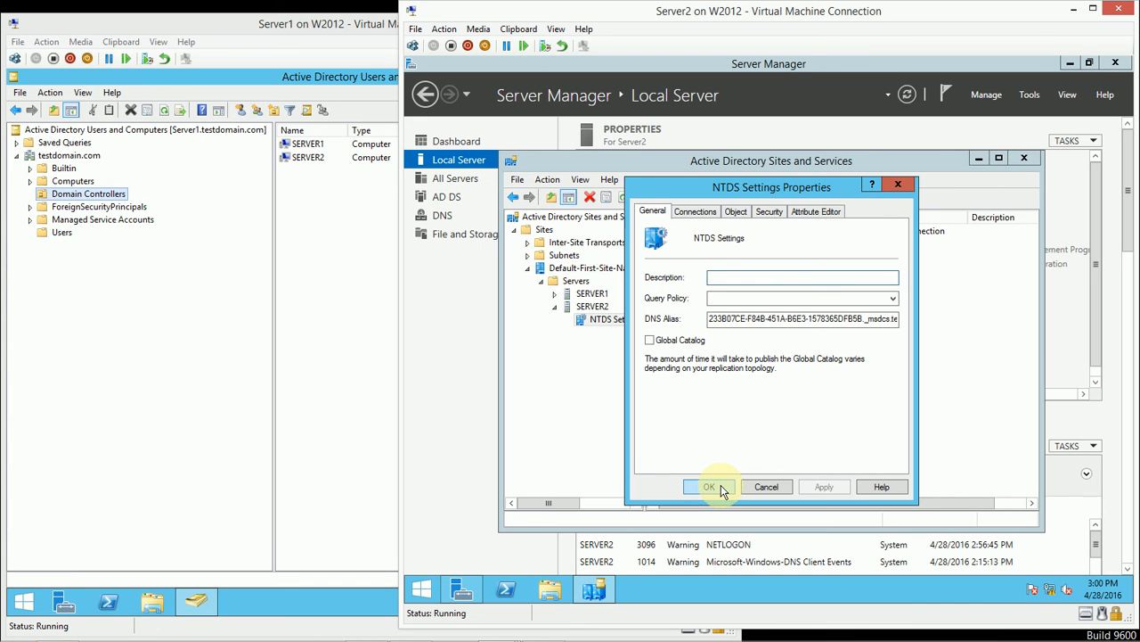
left_click(708, 487)
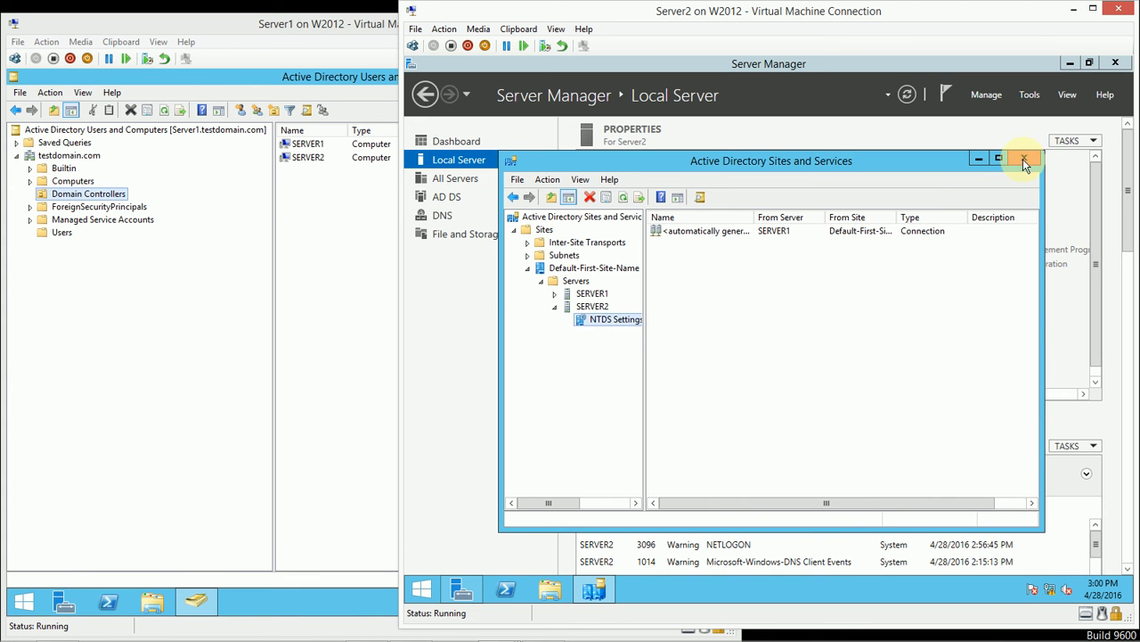
- Expand SERVER1 and review its NTDS Settings properties showing replication from SERVER2
left_click(553, 293)
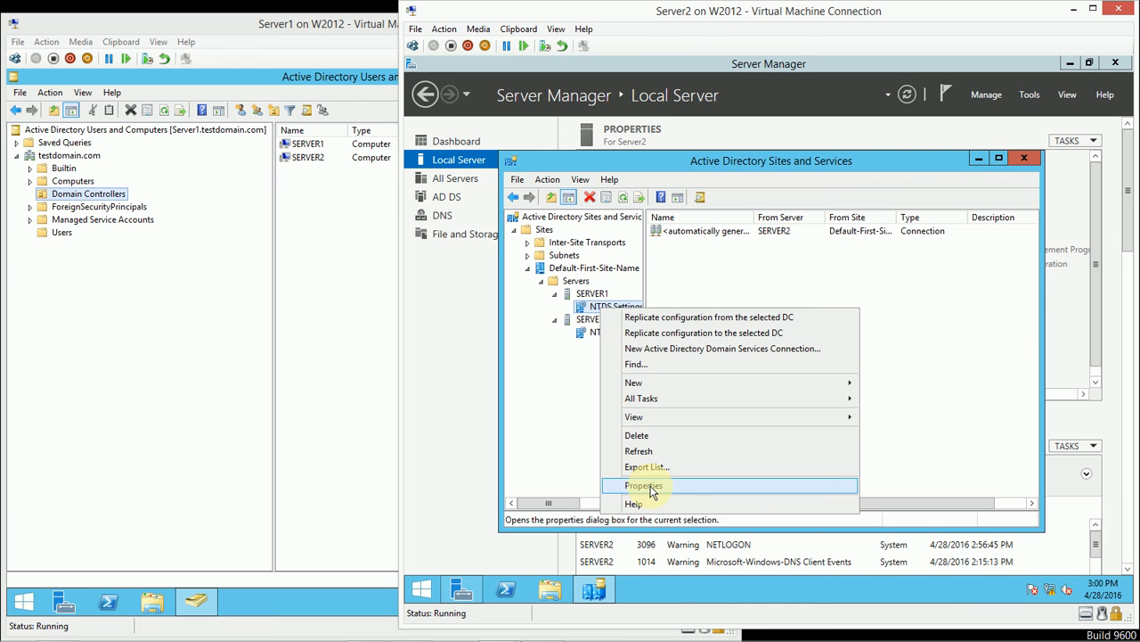
left_click(645, 485)
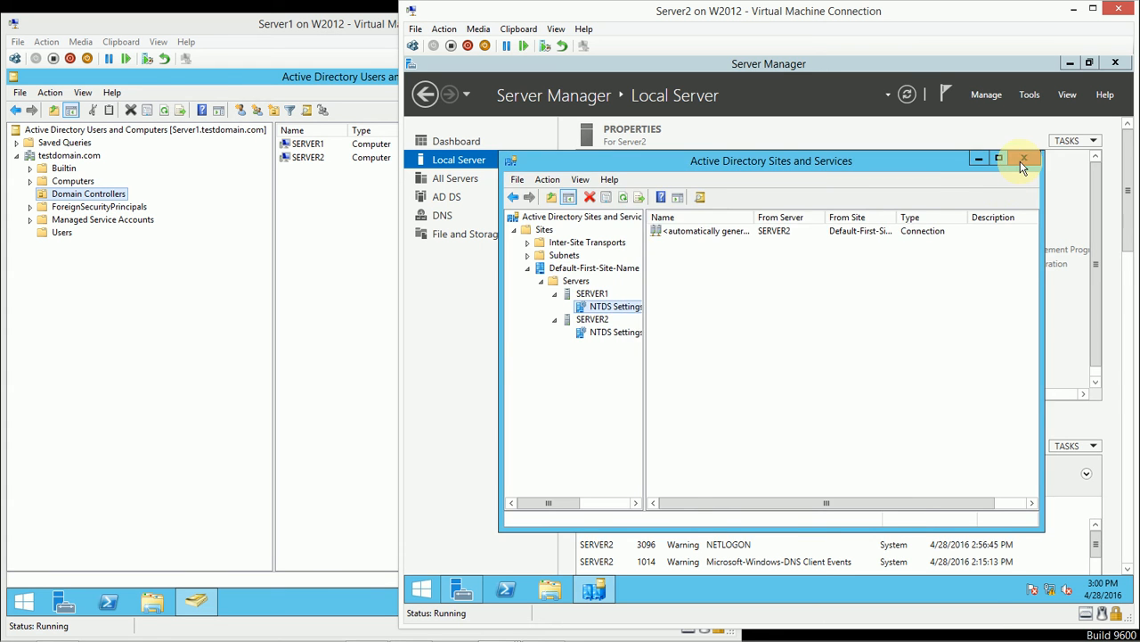
- Close Active Directory Sites and Services, returning to Server2's Local Server overview
left_click(1024, 161)
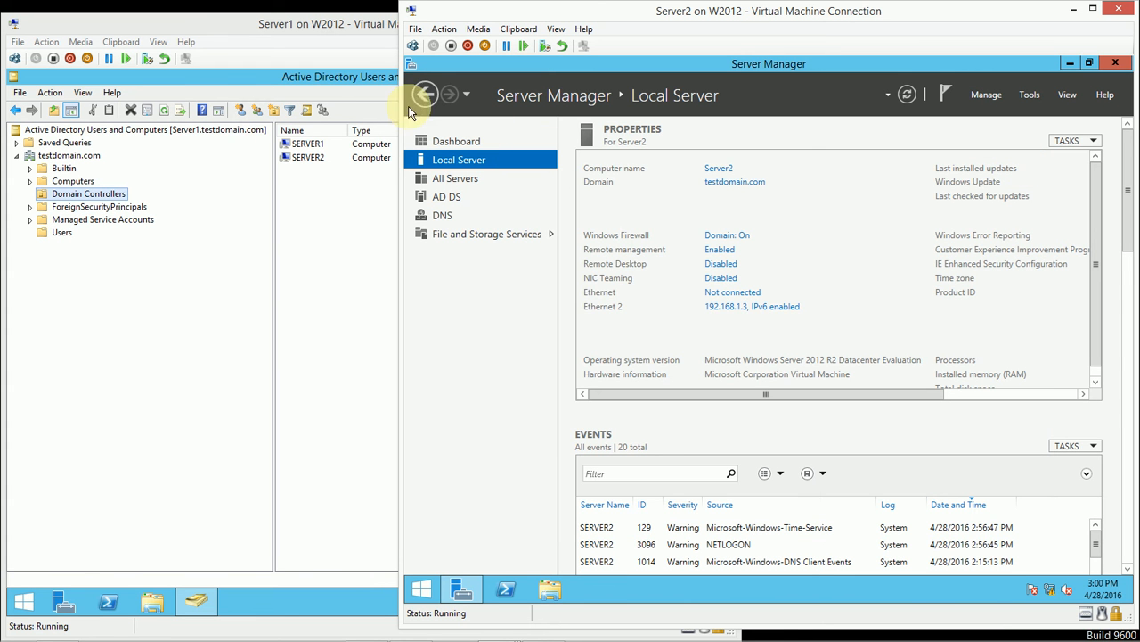
mouse_move(322, 223)
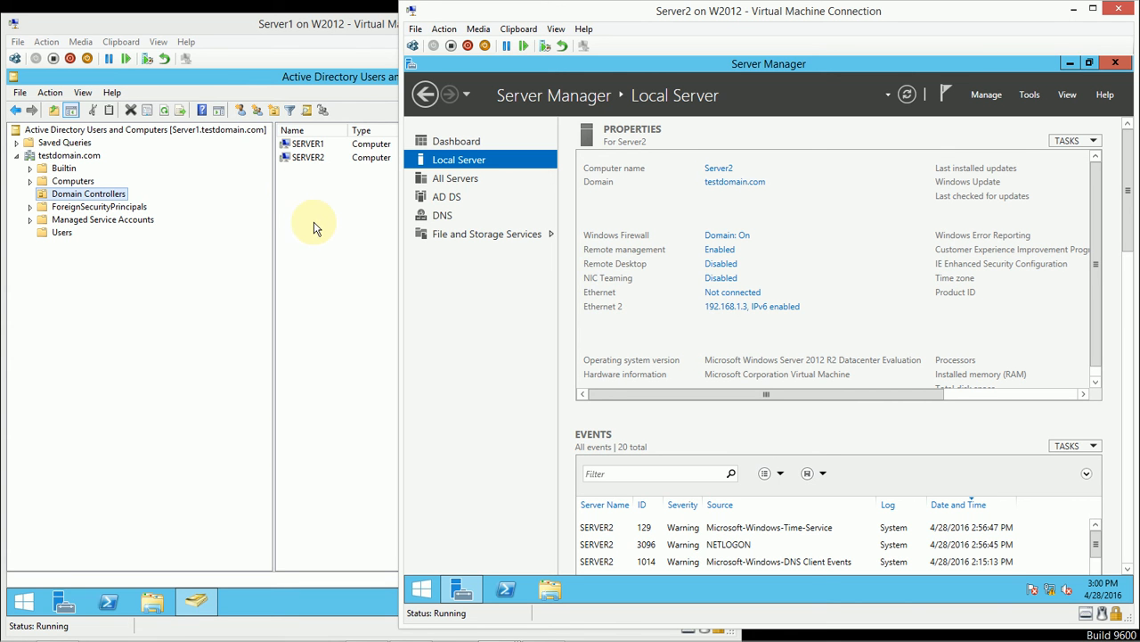
left_click(309, 157)
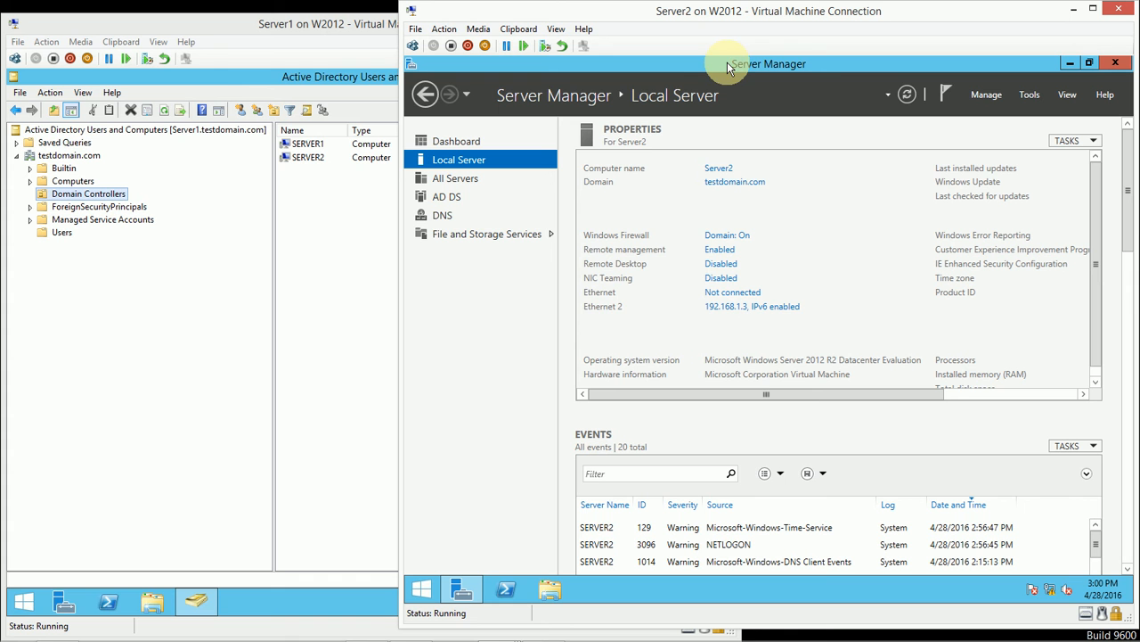
mouse_move(826, 68)
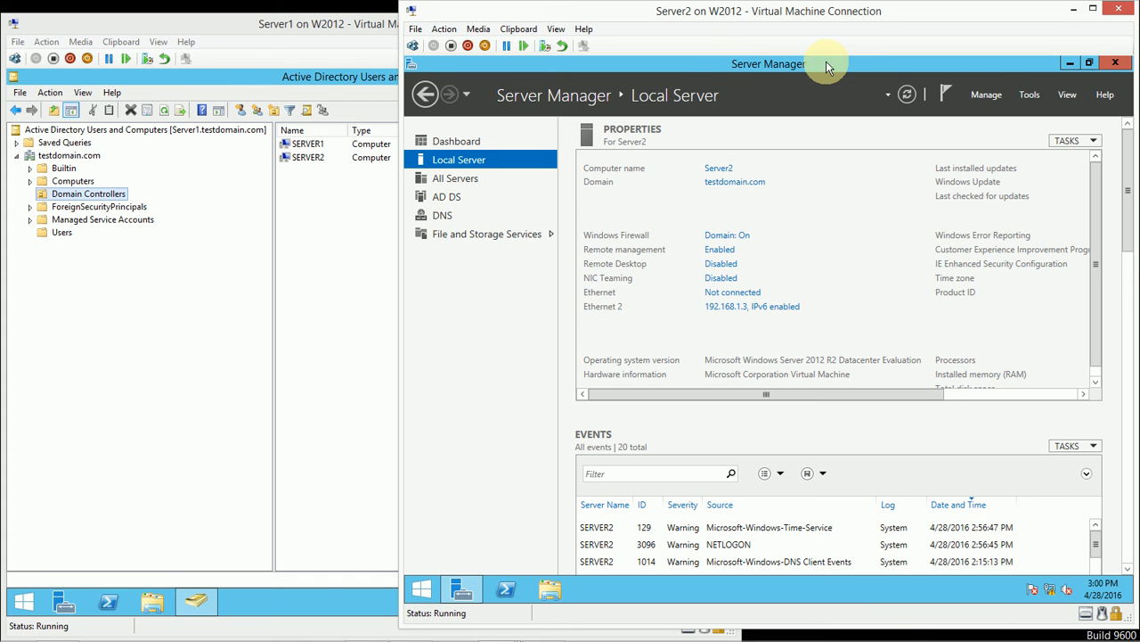
mouse_move(986, 95)
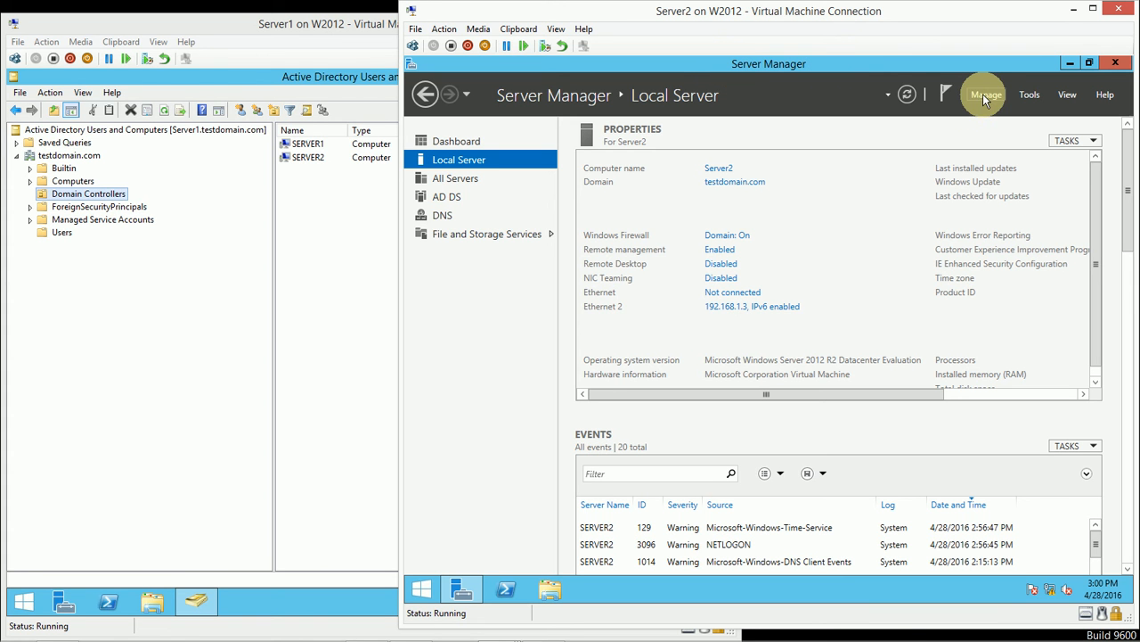
- Start the Remove Roles and Features wizard for Server2.testdomain.com and reach the Server Roles page
left_click(986, 94)
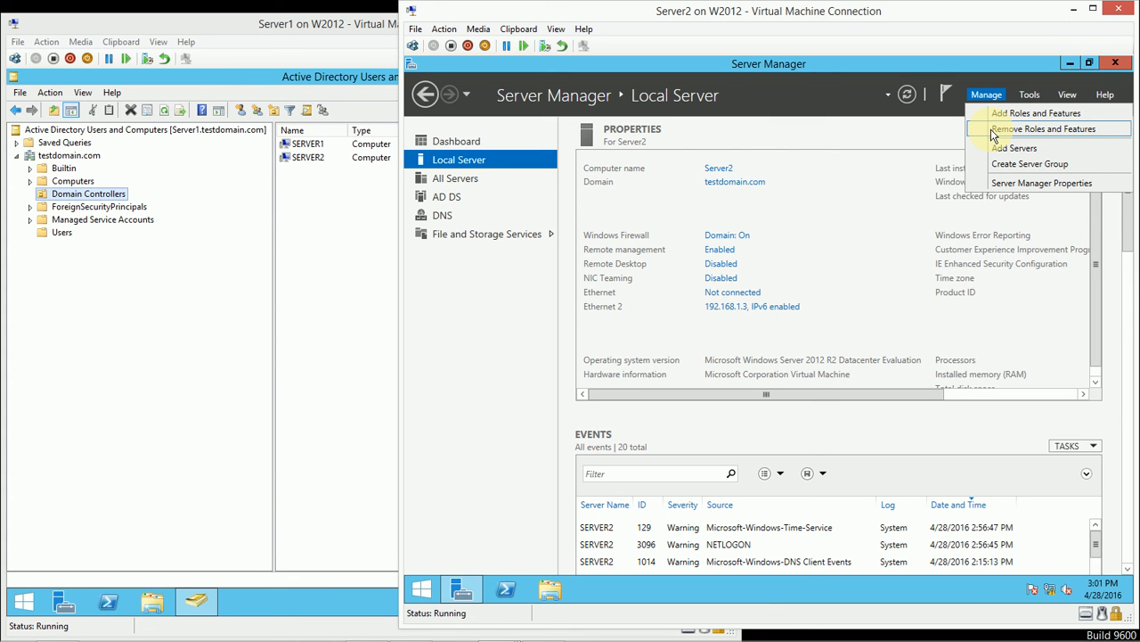
left_click(1042, 129)
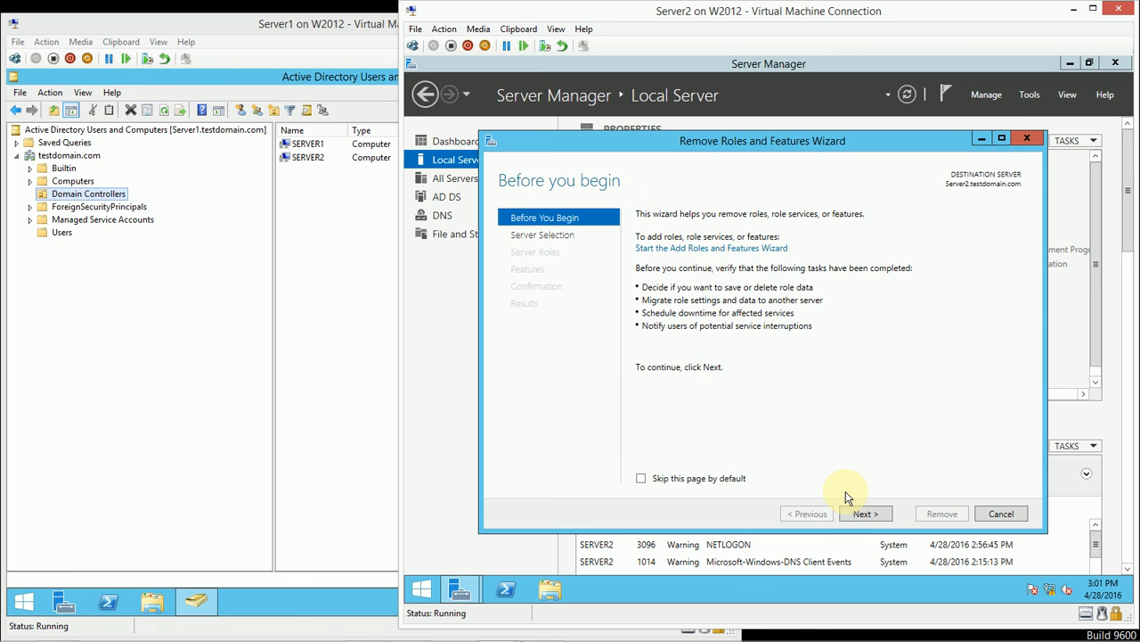
left_click(863, 514)
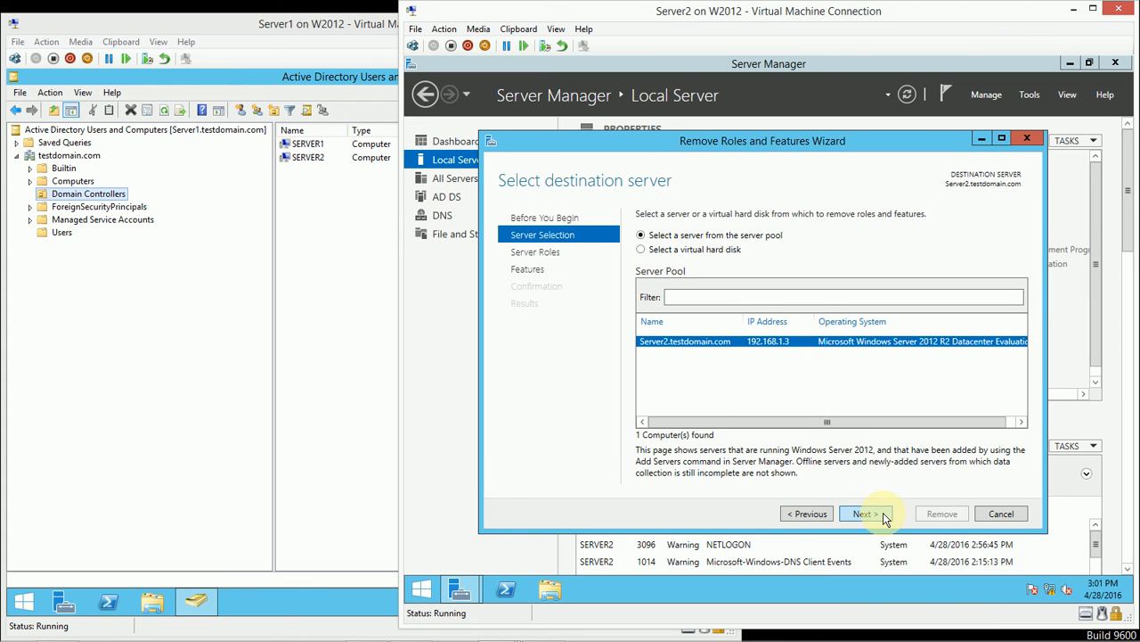
left_click(863, 513)
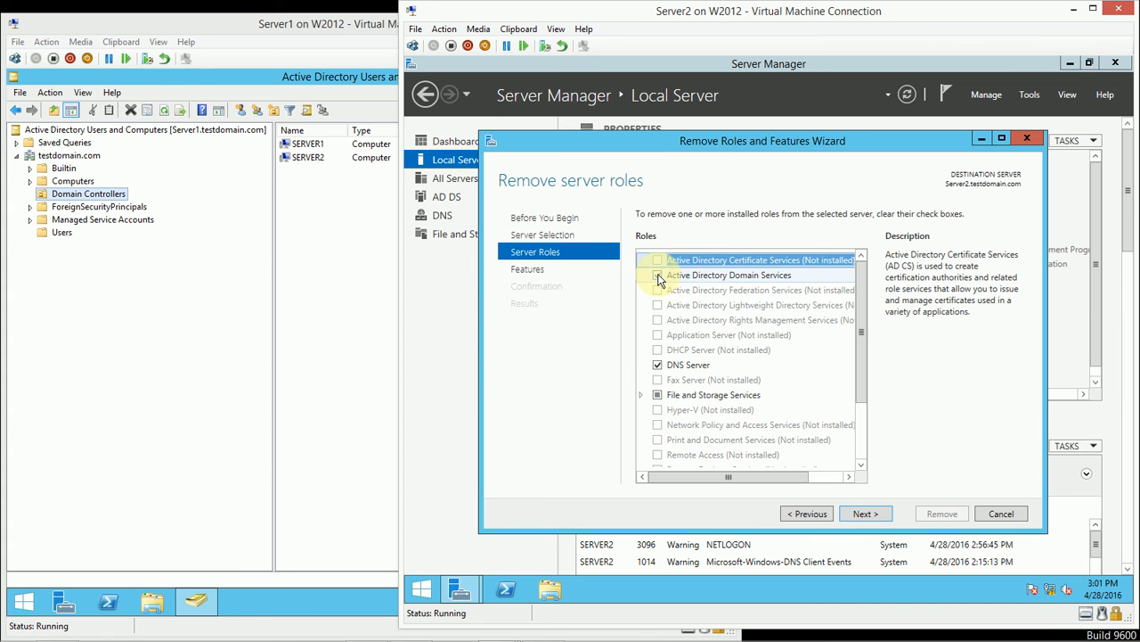
- Mark Active Directory Domain Services for removal and proceed, keeping the management tools
left_click(658, 274)
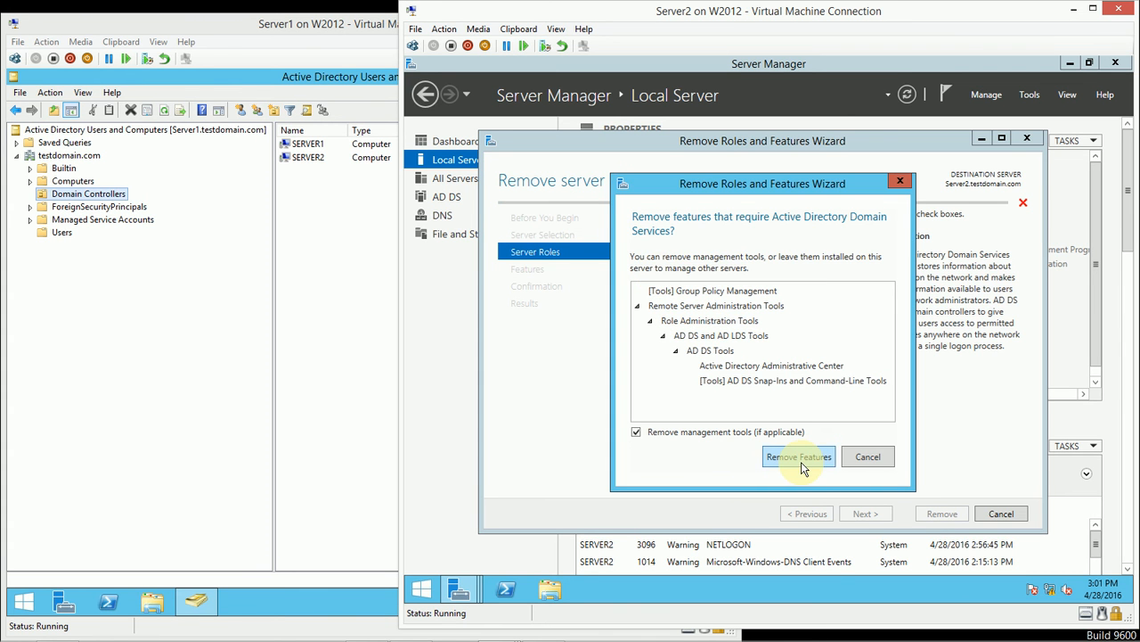
mouse_move(744, 245)
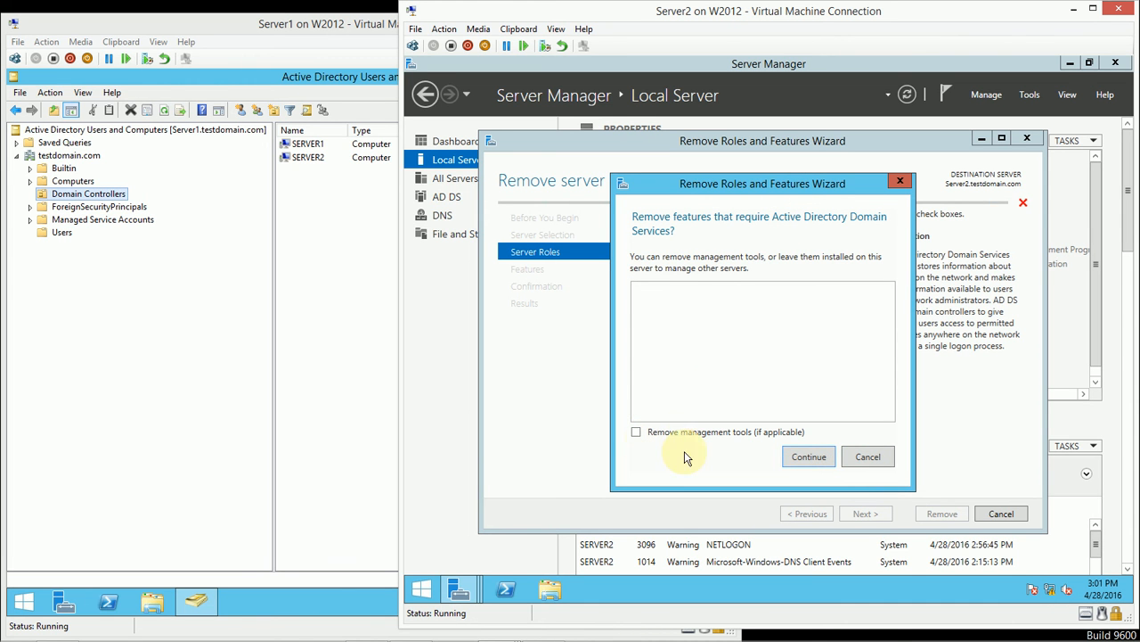
mouse_move(1029, 95)
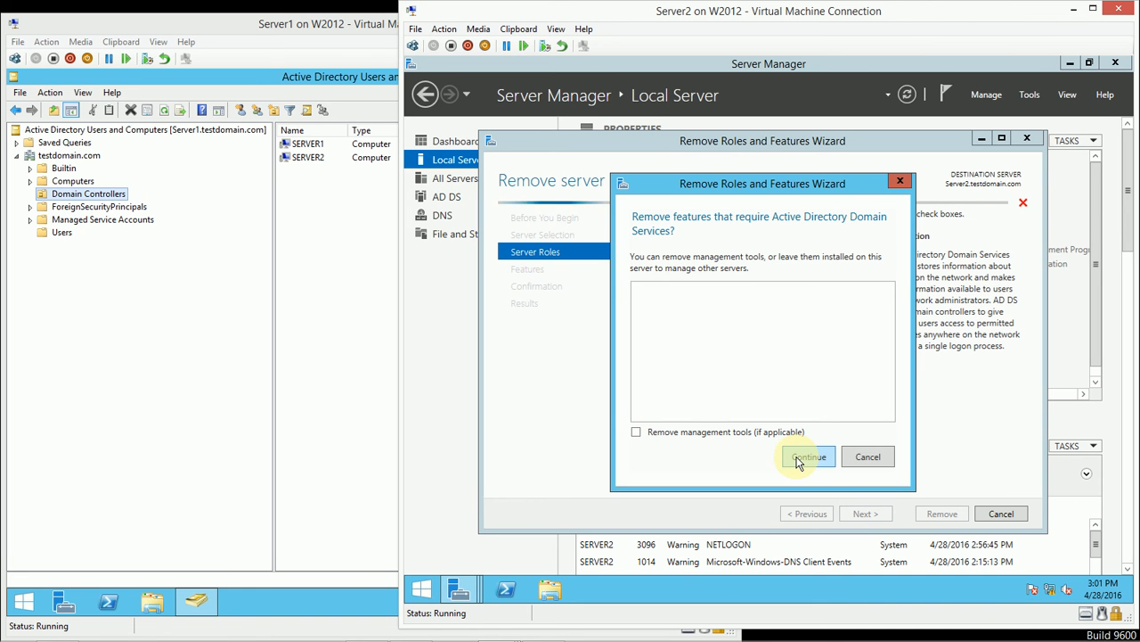
left_click(807, 456)
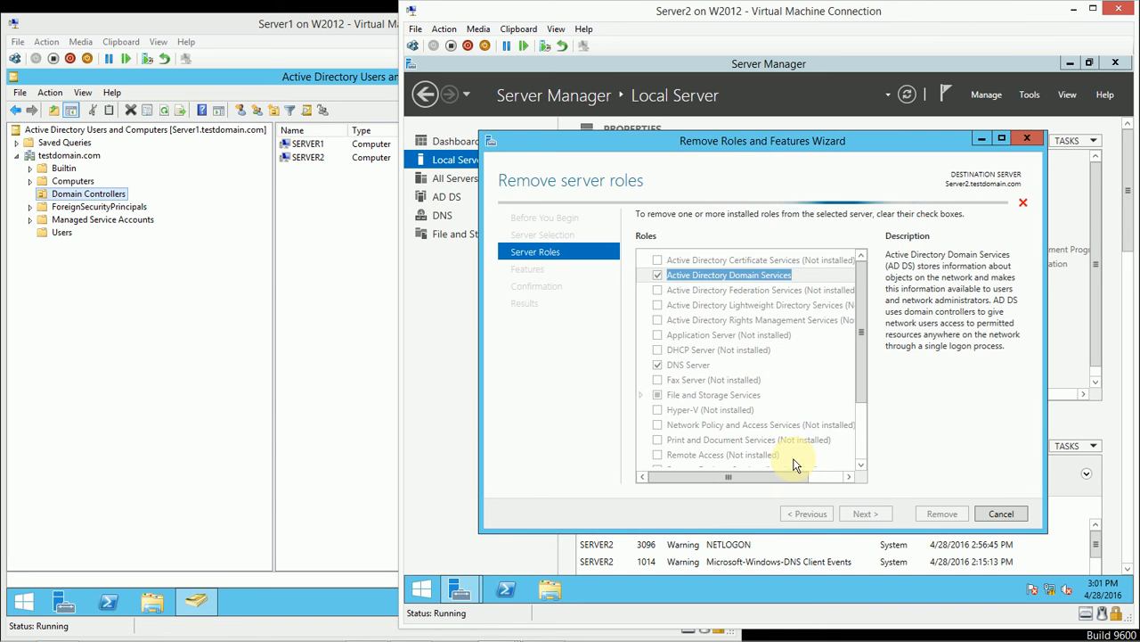
mouse_move(922, 372)
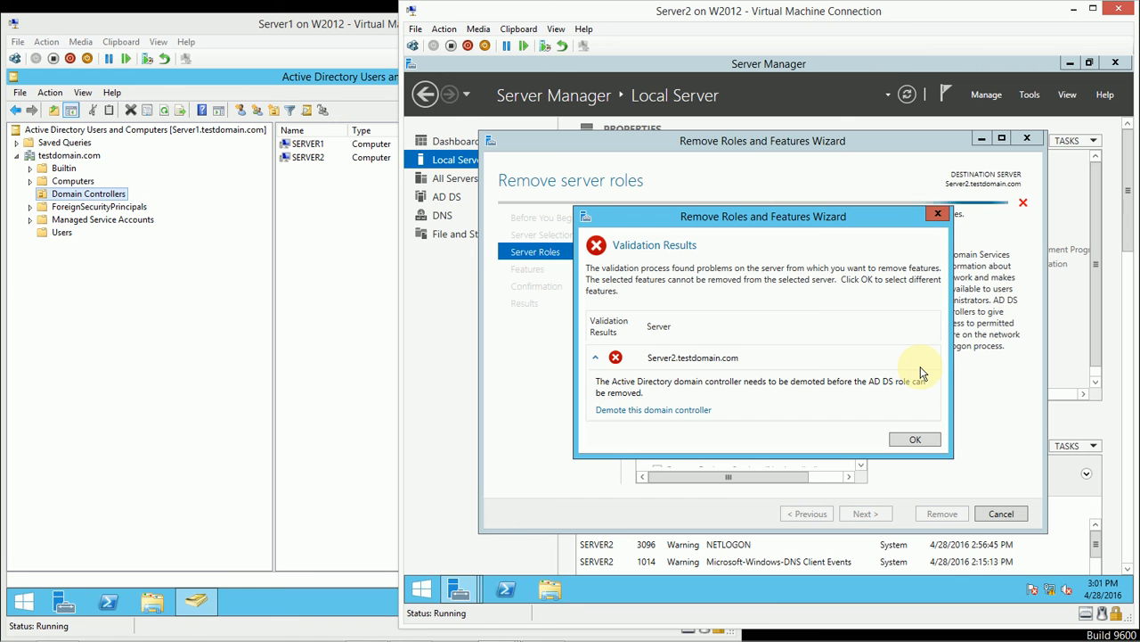
mouse_move(680, 260)
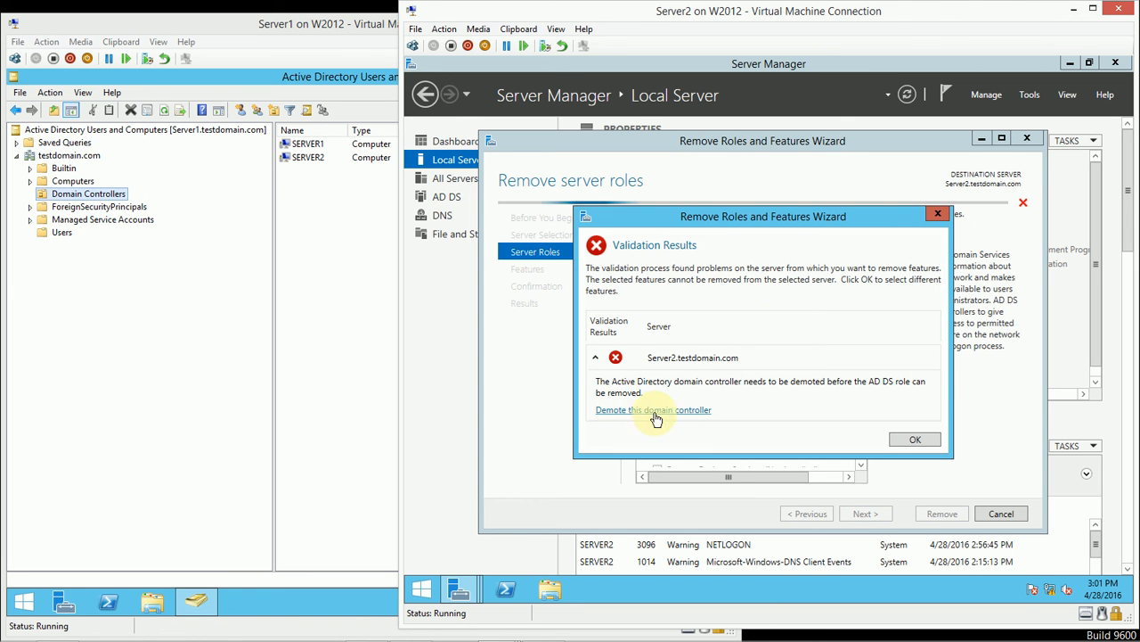
mouse_move(700, 419)
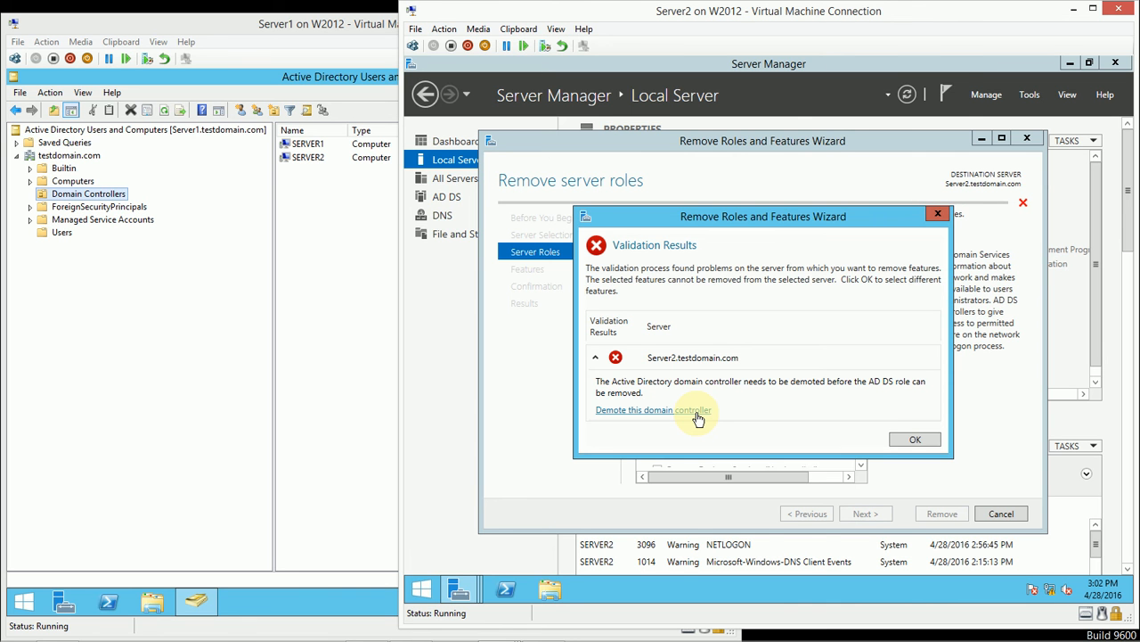
- Choose 'Demote this domain controller' from the Validation Results dialog
left_click(654, 409)
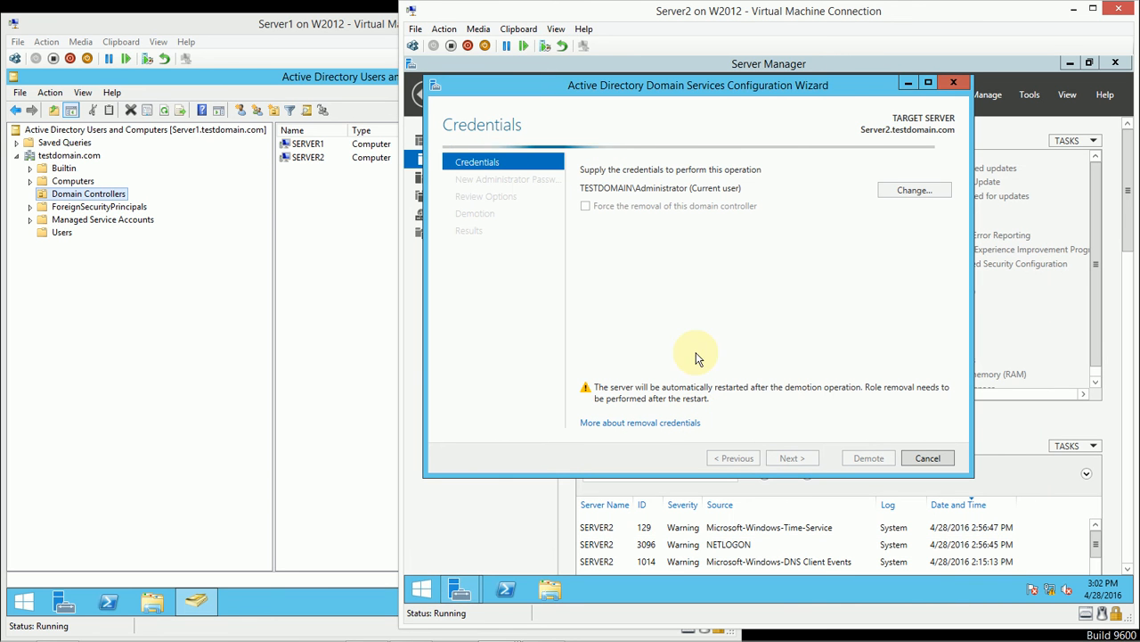
mouse_move(842, 93)
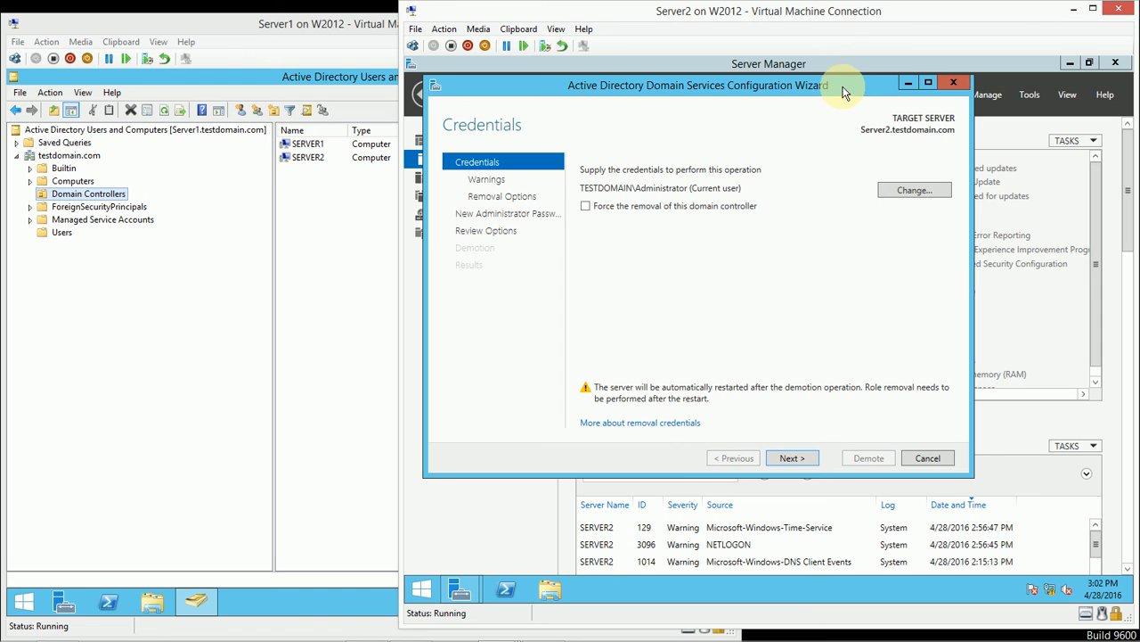
mouse_move(733, 258)
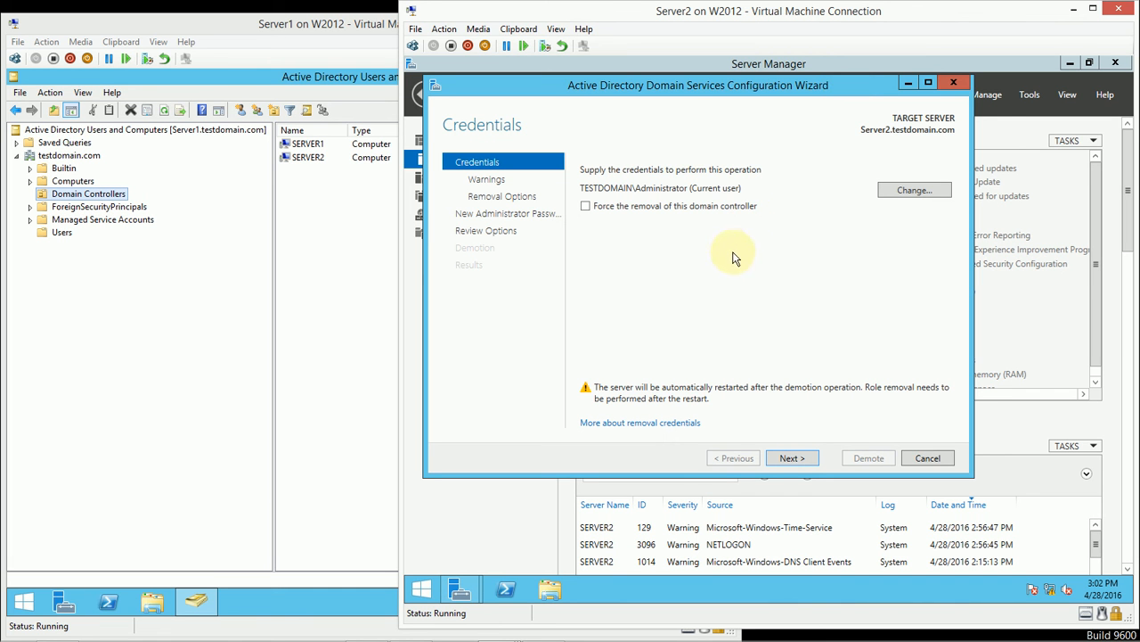
mouse_move(707, 294)
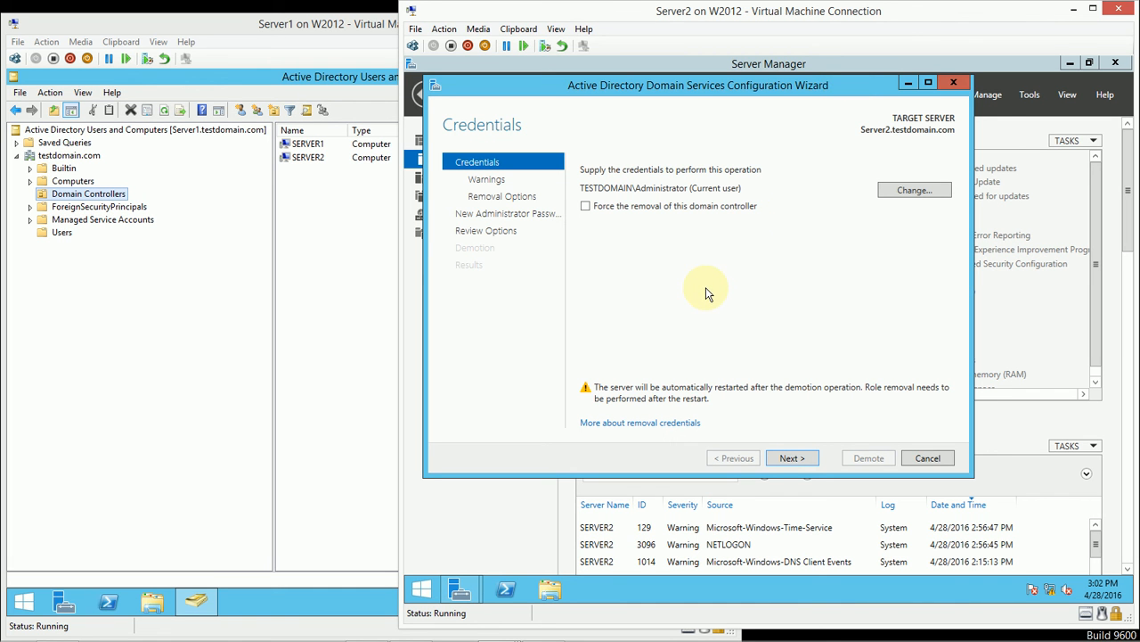
mouse_move(695, 174)
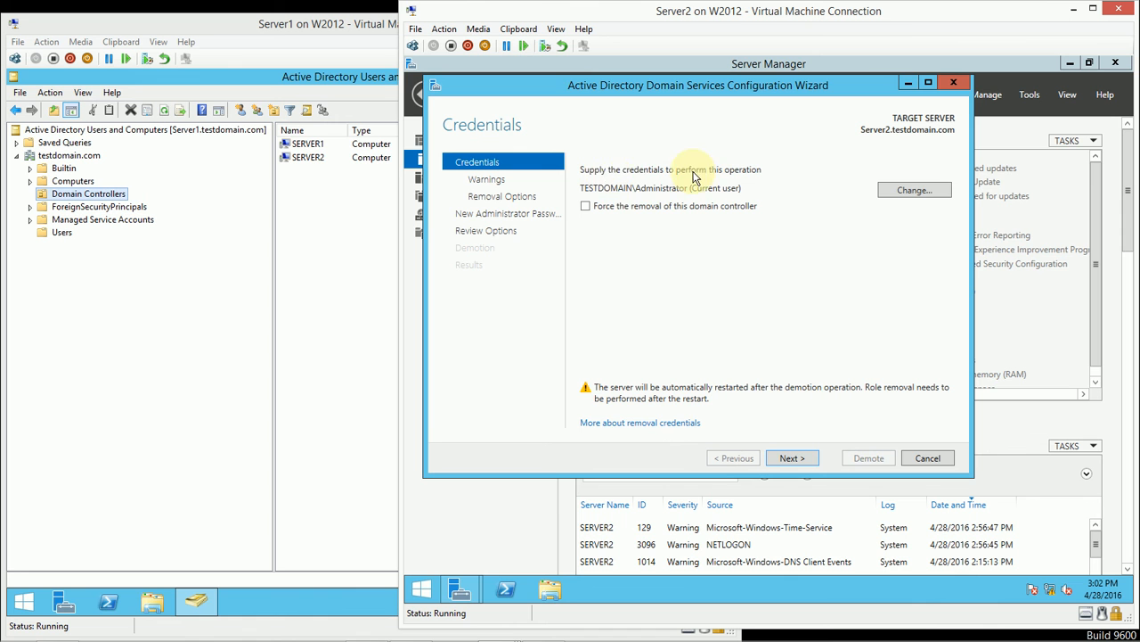
mouse_move(669, 194)
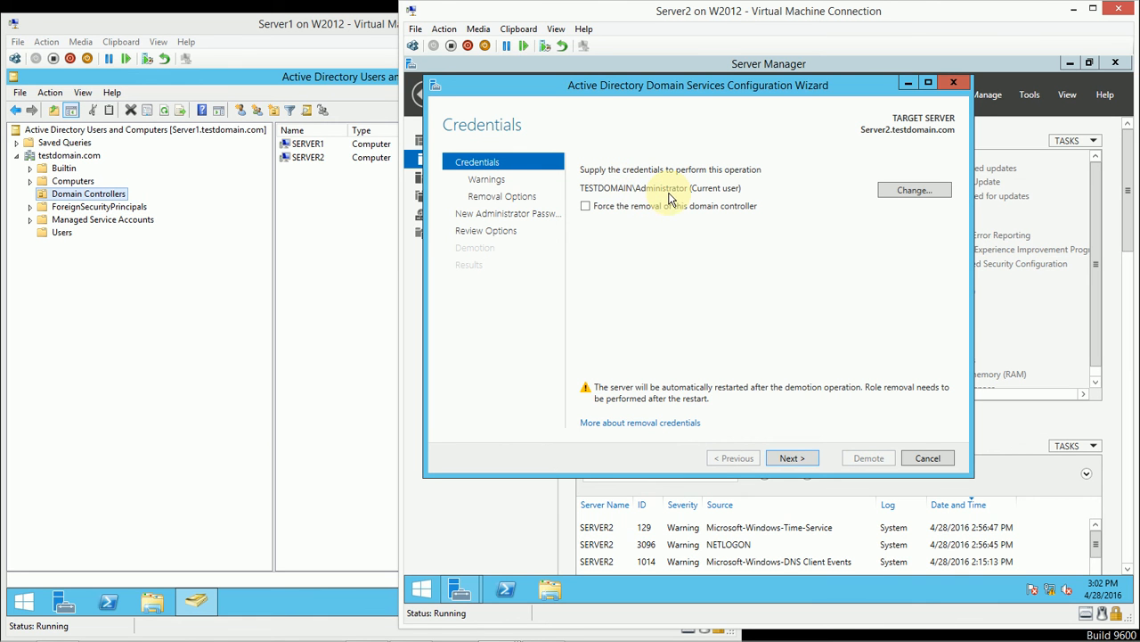
mouse_move(677, 273)
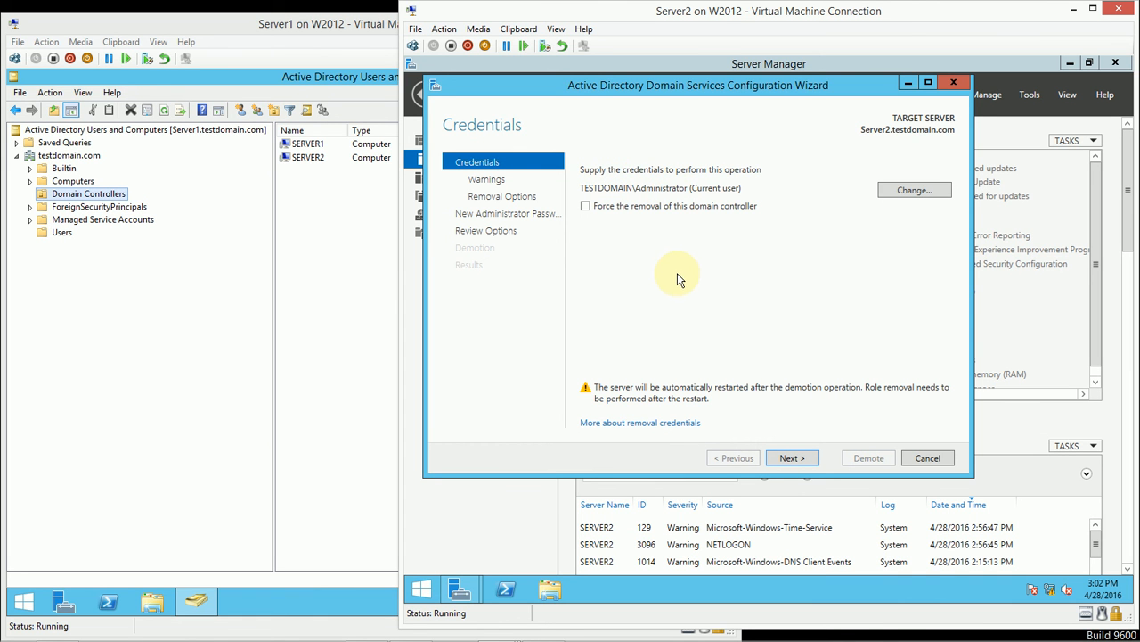
mouse_move(737, 327)
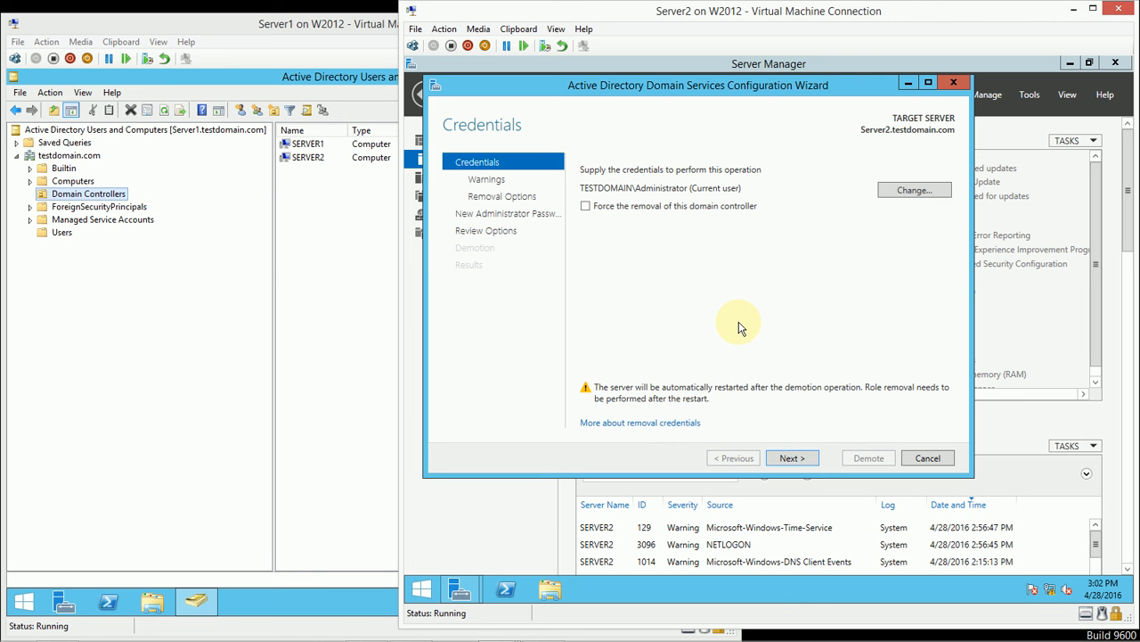
mouse_move(586, 206)
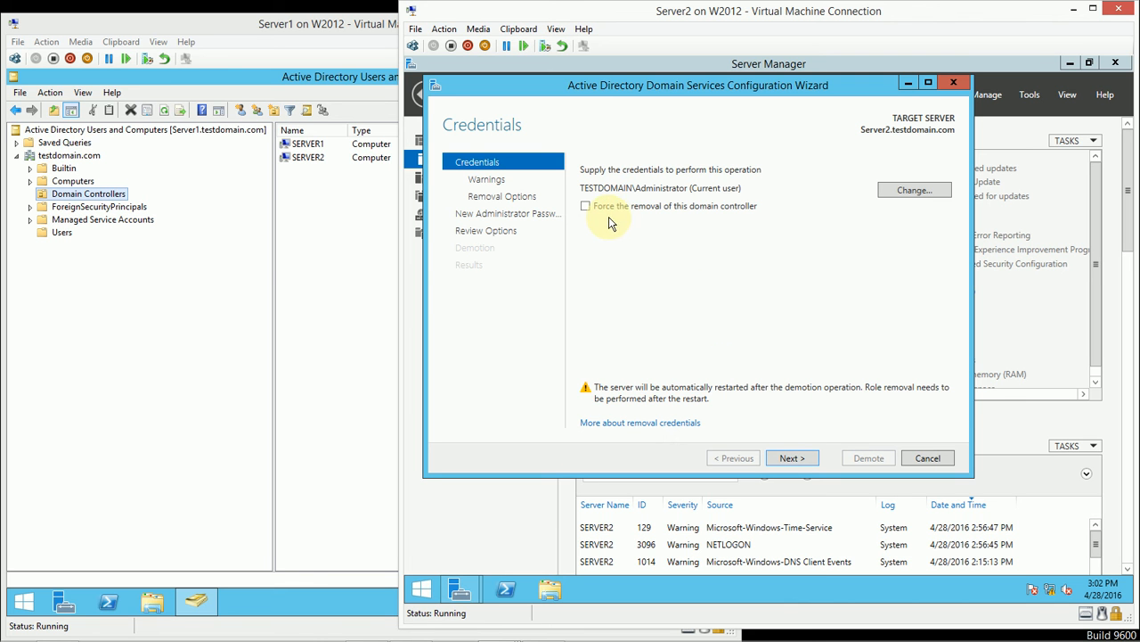
mouse_move(677, 221)
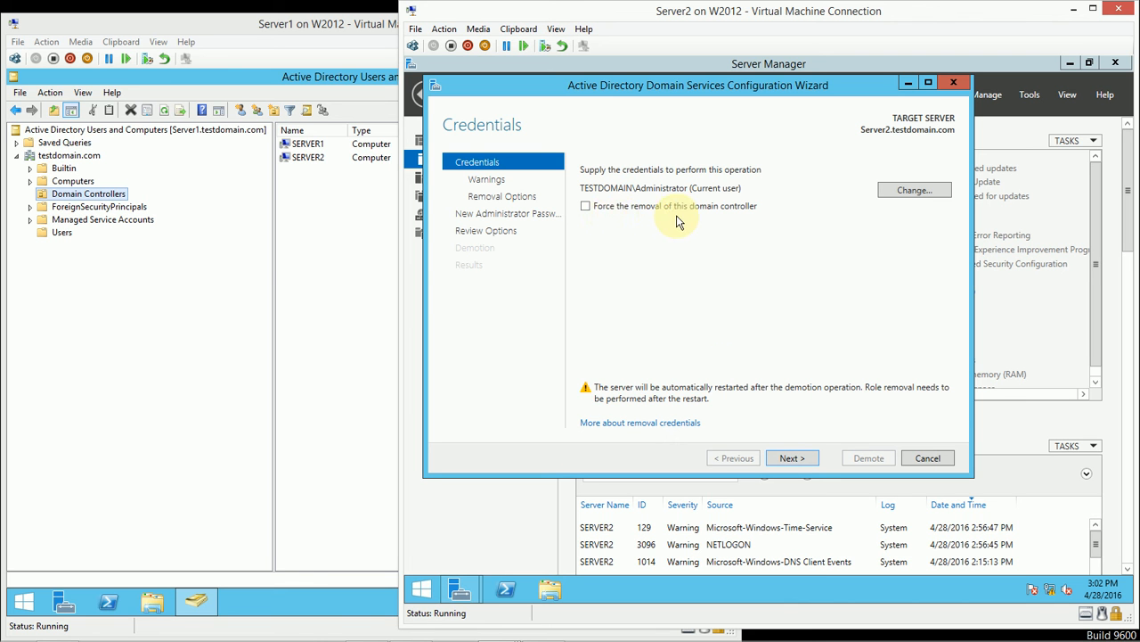
mouse_move(737, 221)
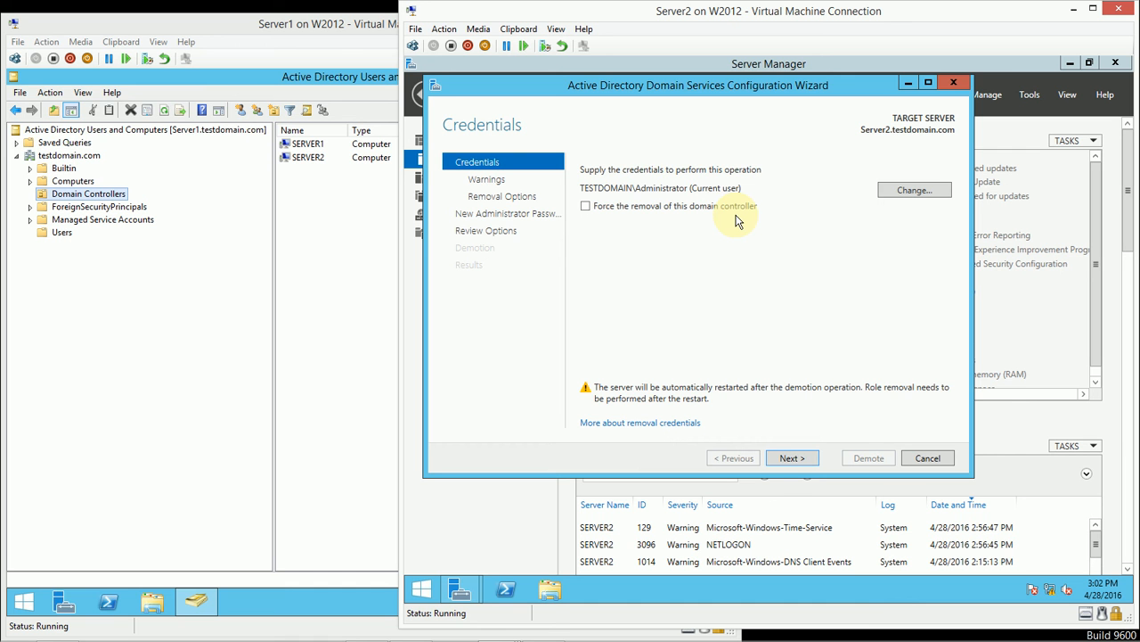
mouse_move(829, 372)
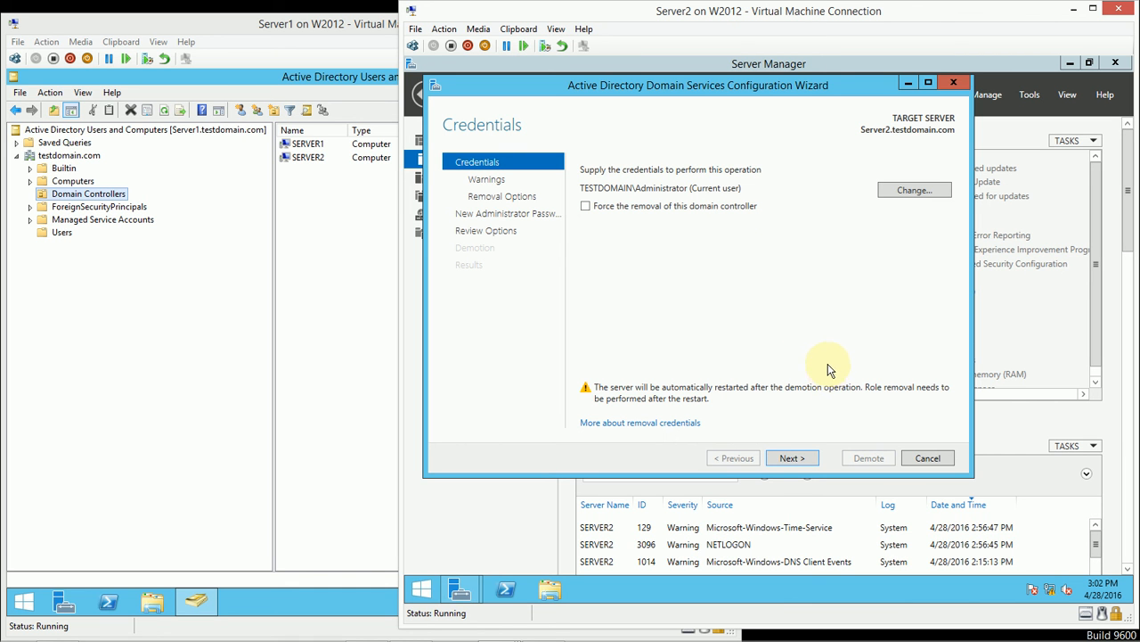
mouse_move(295, 247)
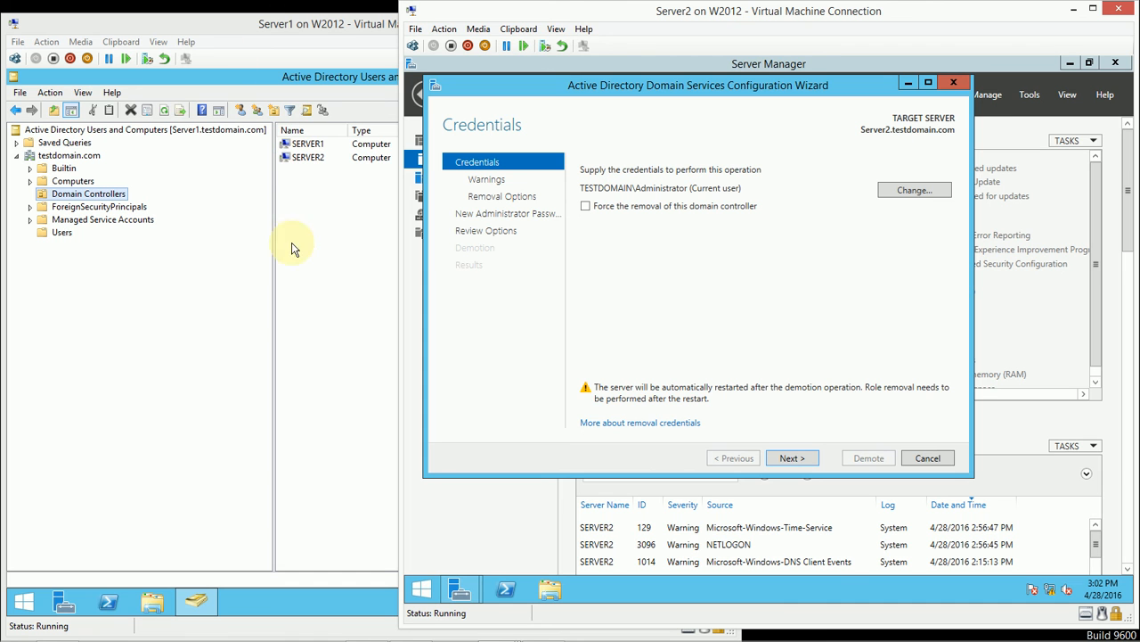
mouse_move(726, 342)
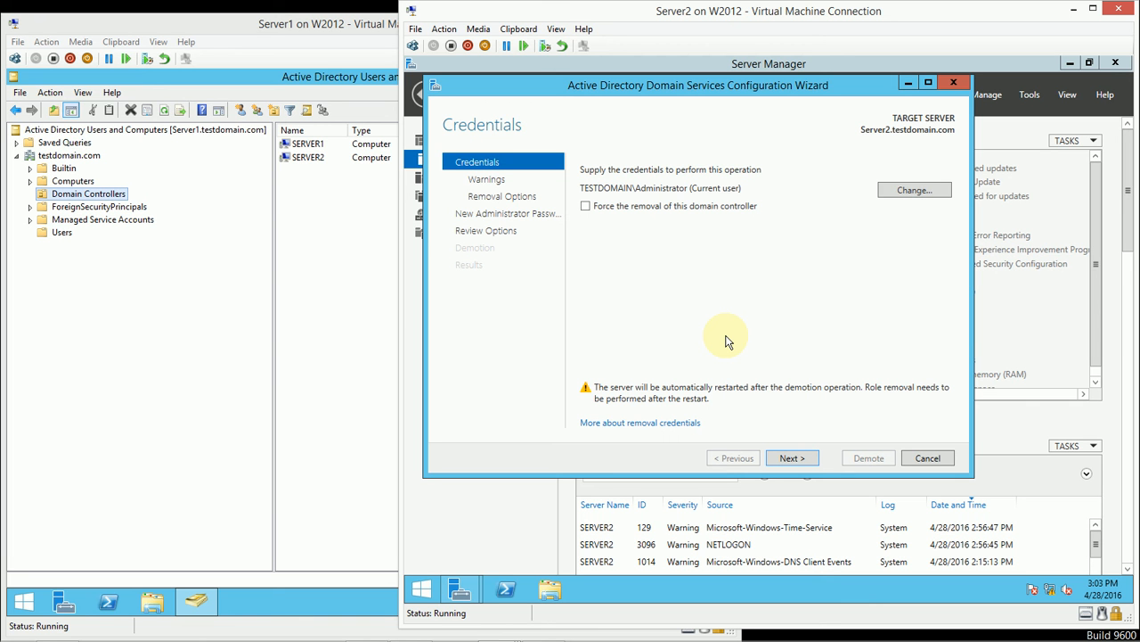
mouse_move(722, 341)
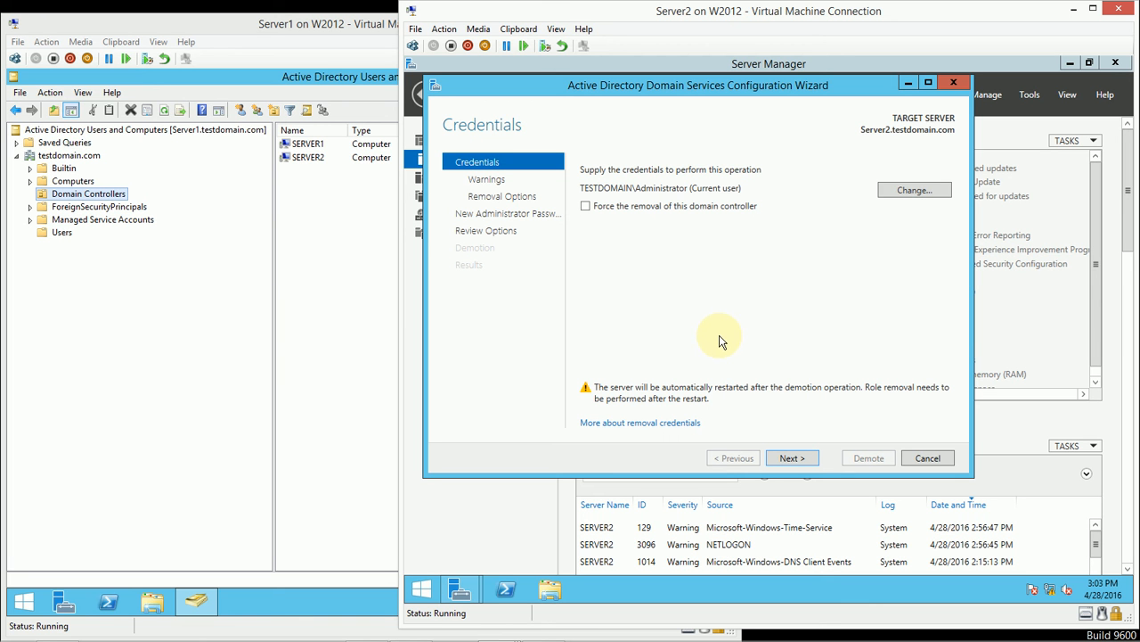
mouse_move(668, 274)
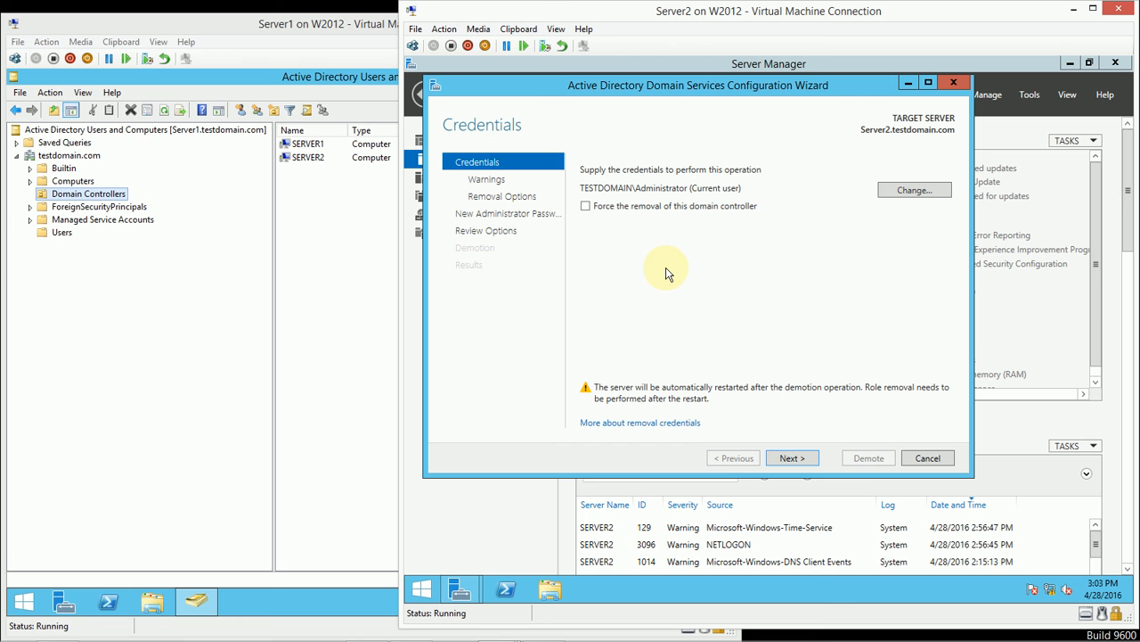
mouse_move(675, 273)
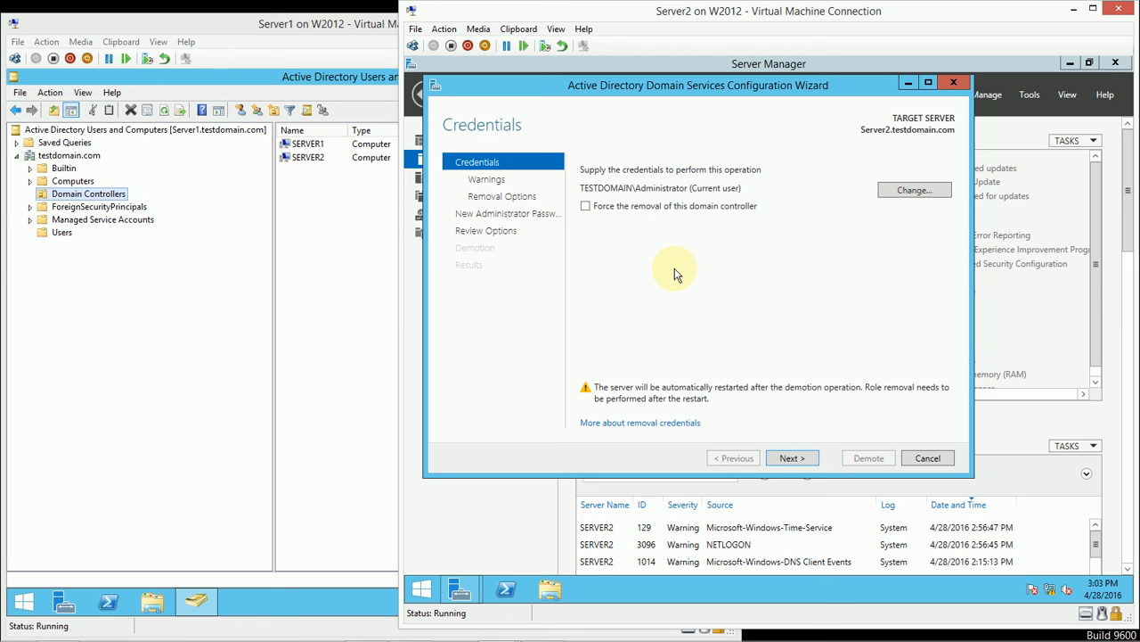
mouse_move(680, 294)
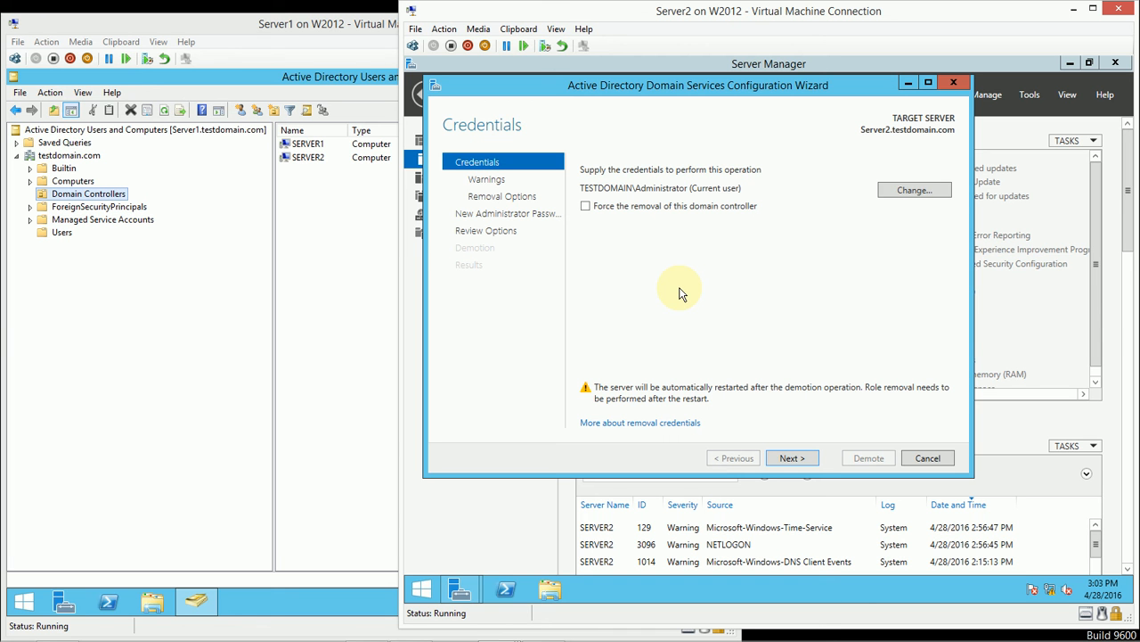
mouse_move(662, 283)
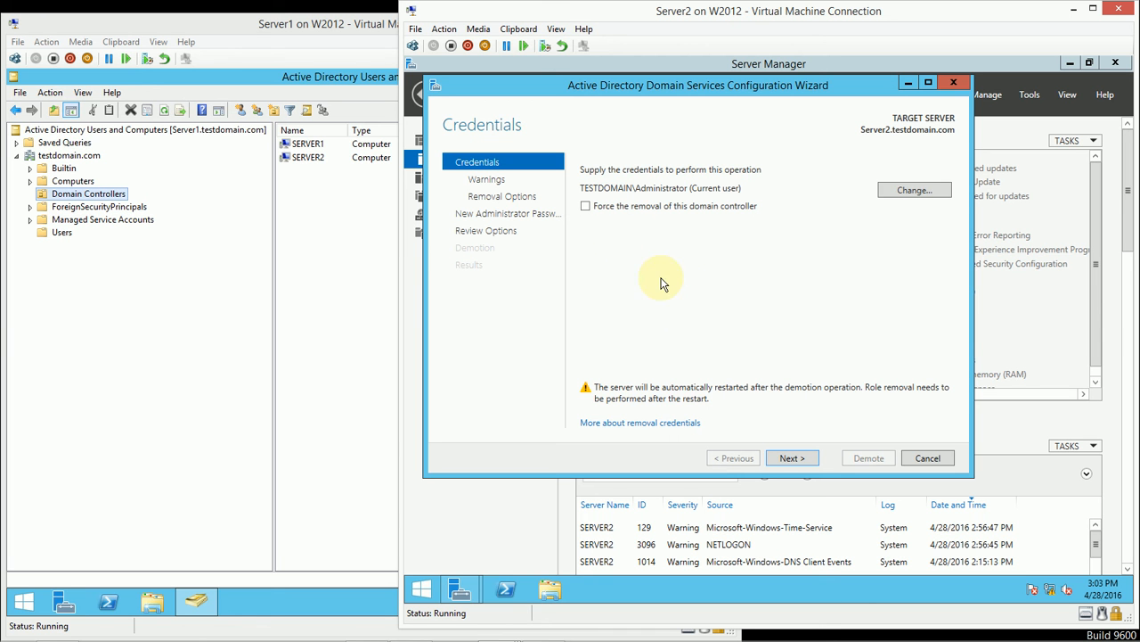
mouse_move(677, 330)
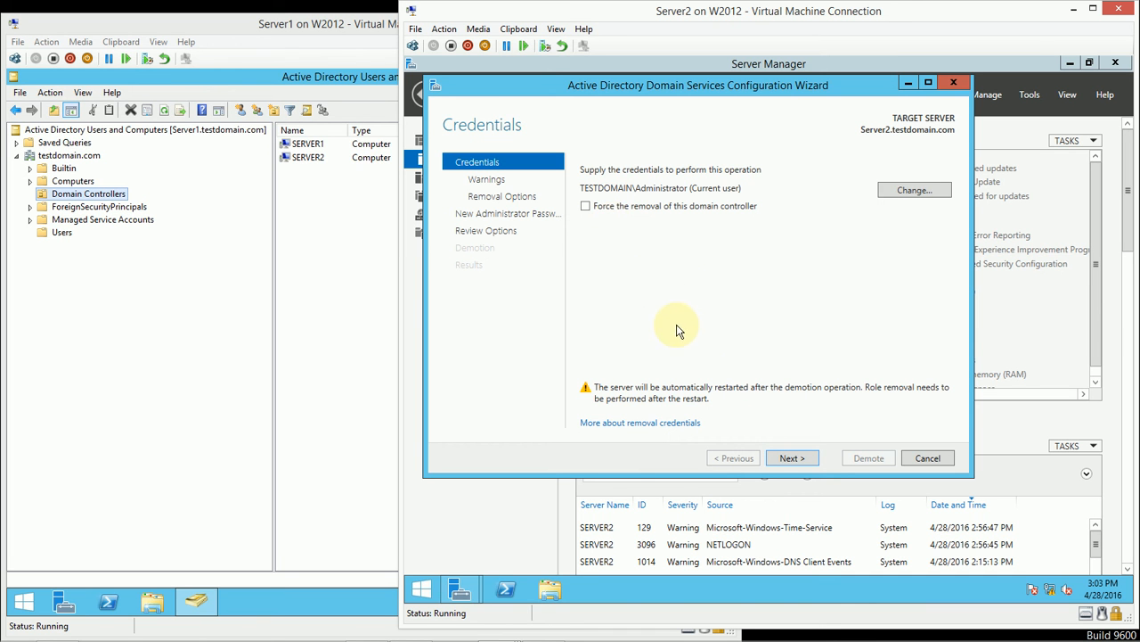
- On the Warnings page, tick 'Proceed with removal' despite Server2 hosting the DNS Server role
left_click(792, 457)
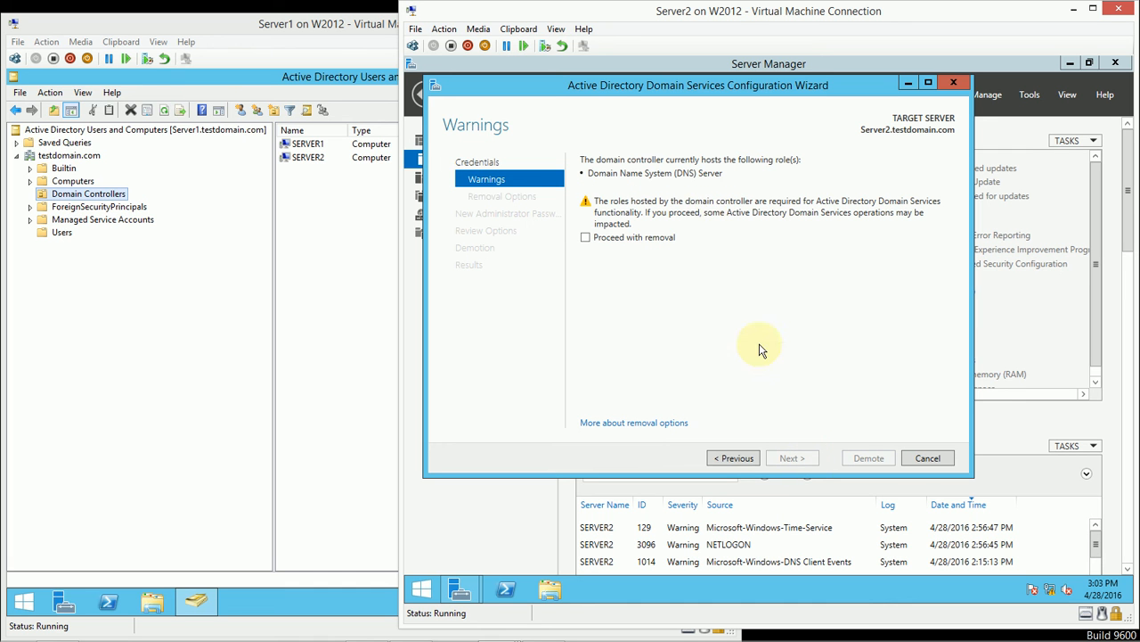
mouse_move(637, 259)
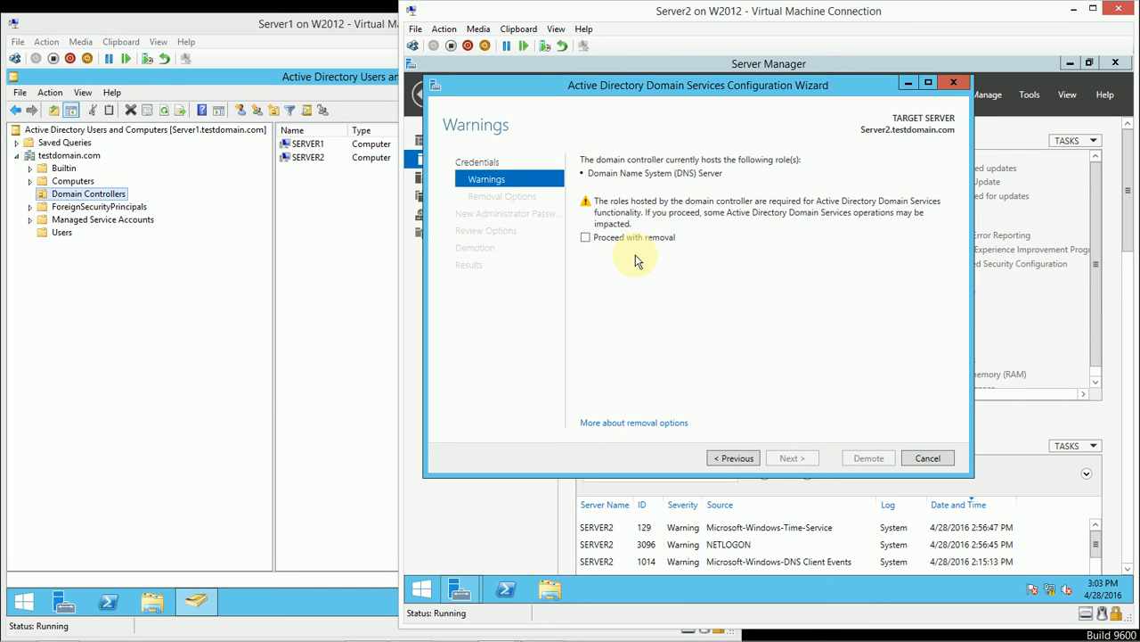
mouse_move(695, 194)
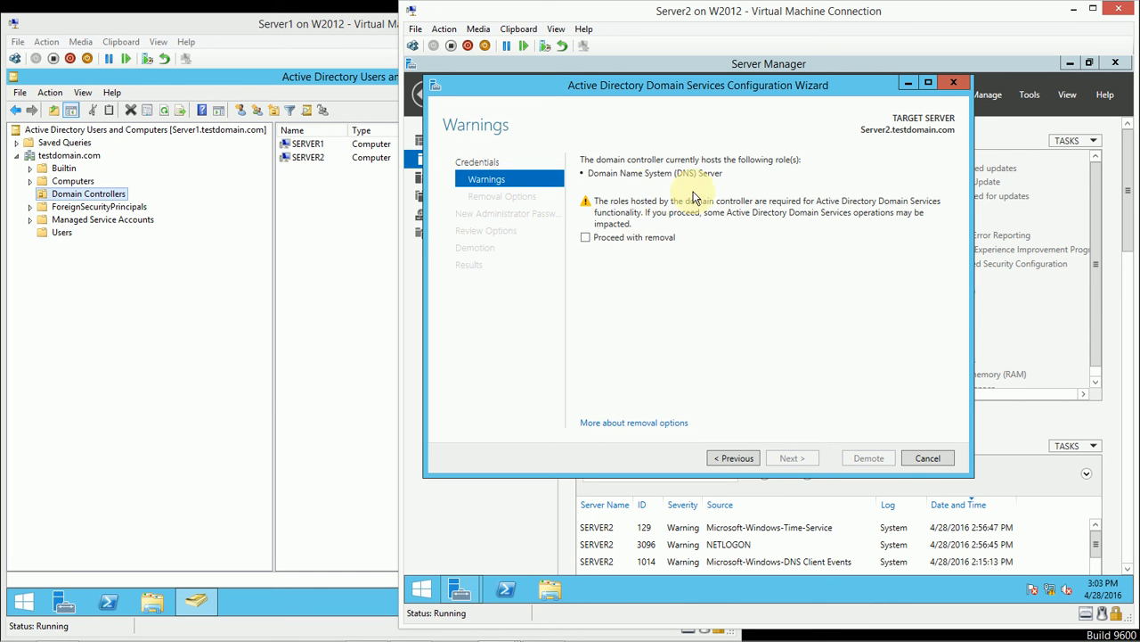
mouse_move(767, 290)
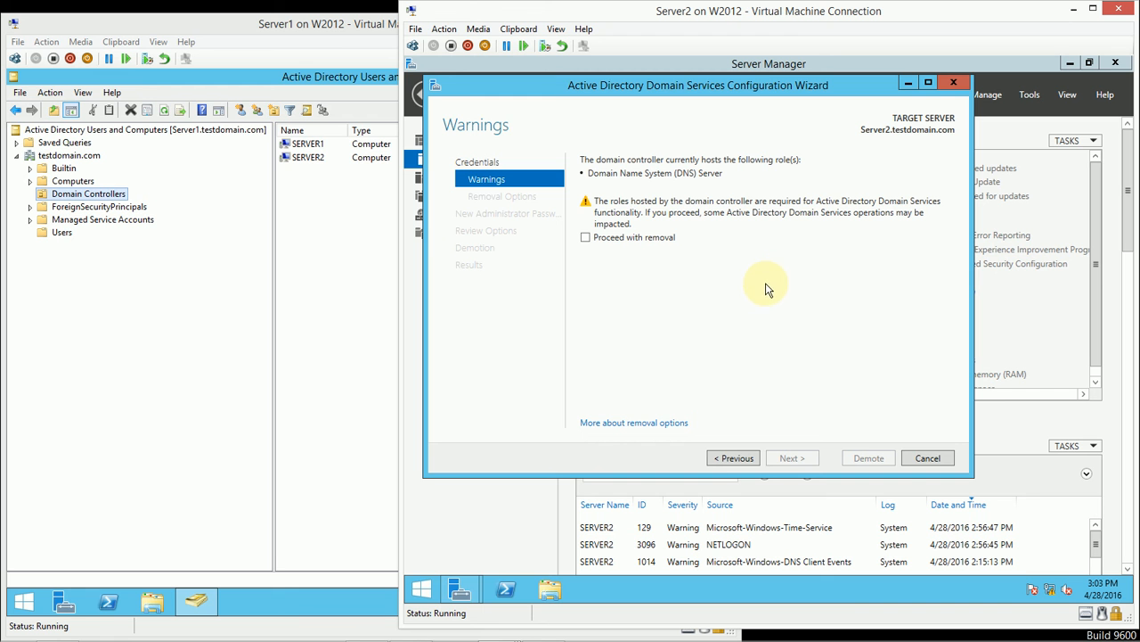
left_click(585, 237)
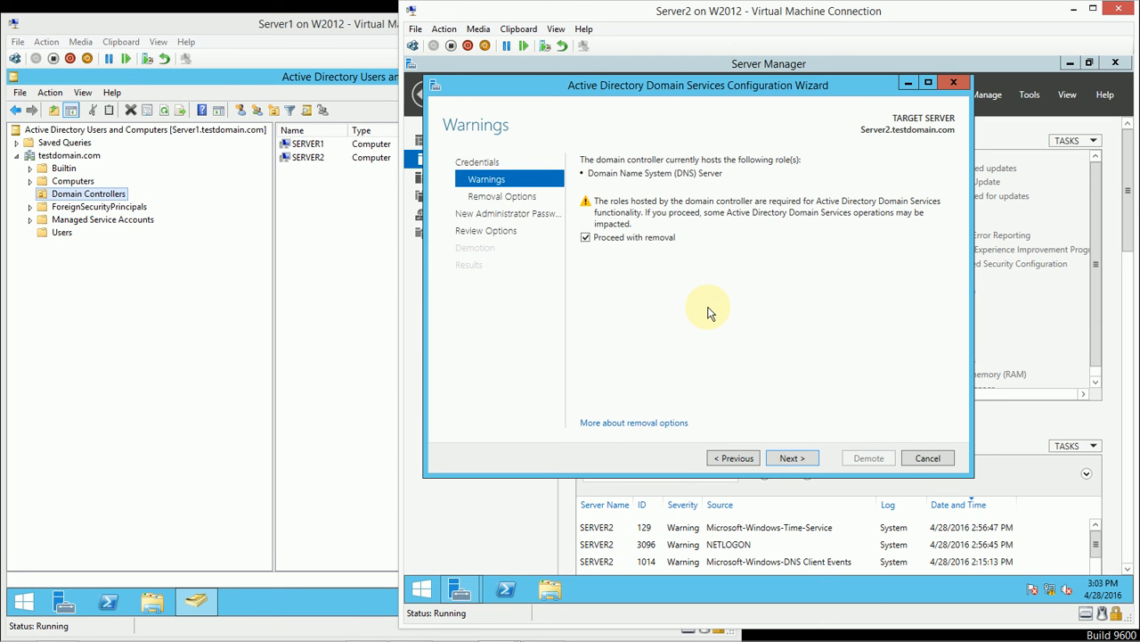
mouse_move(717, 327)
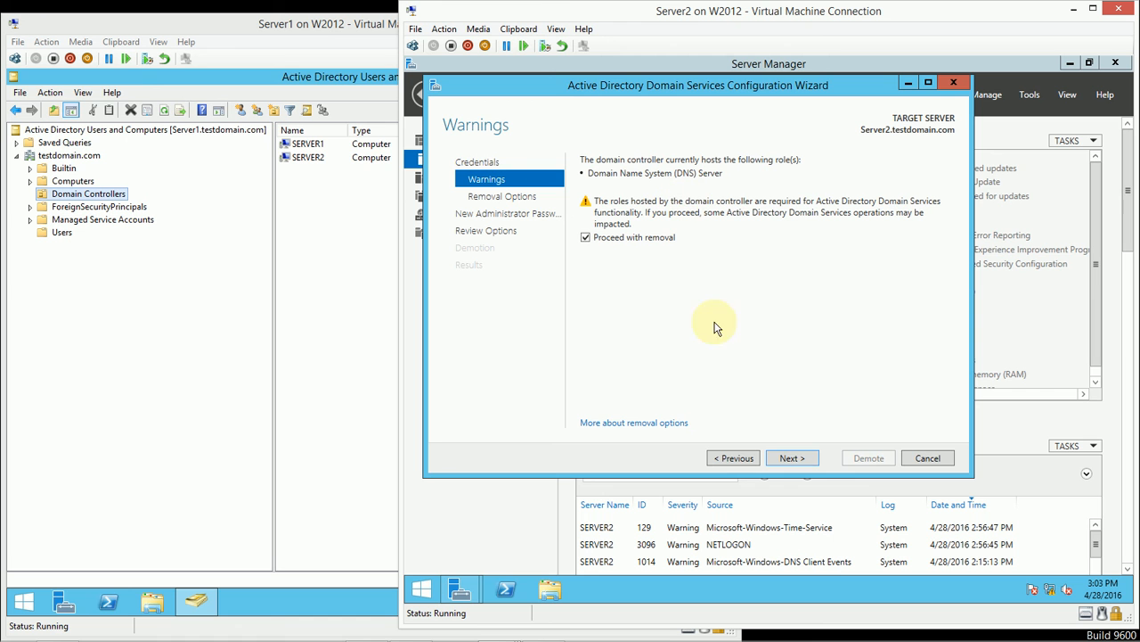
mouse_move(693, 283)
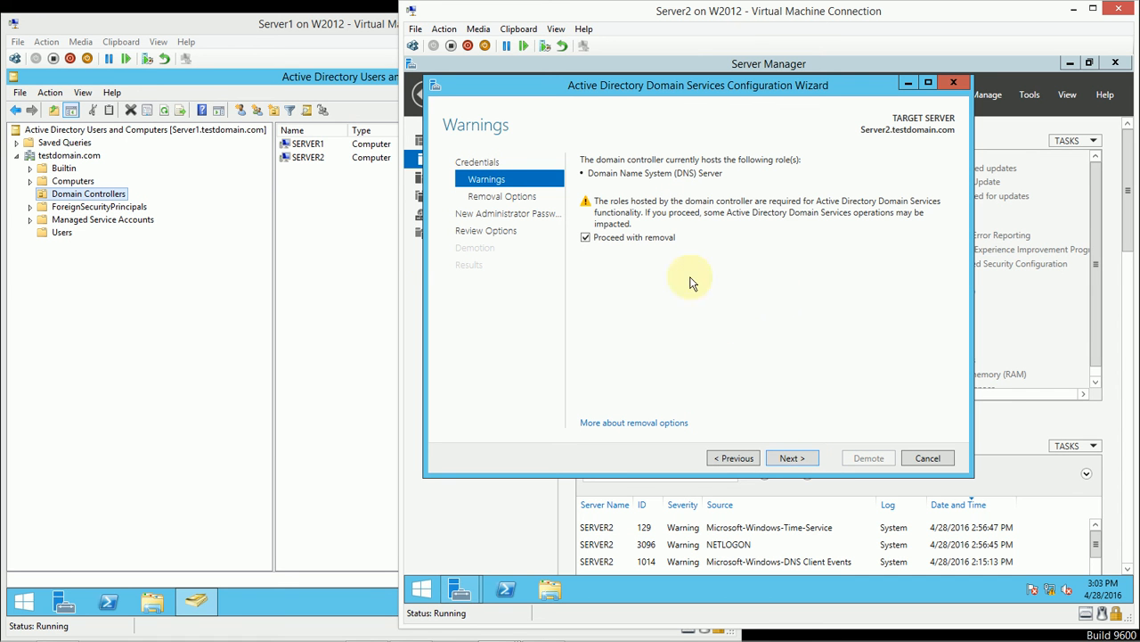
mouse_move(164, 331)
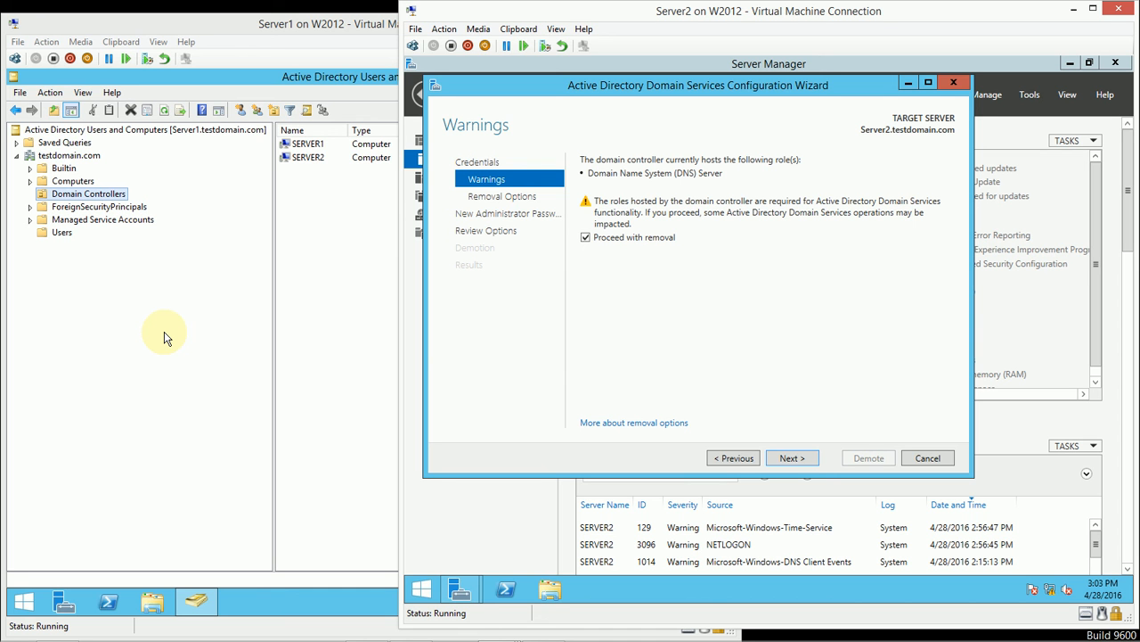
mouse_move(792, 457)
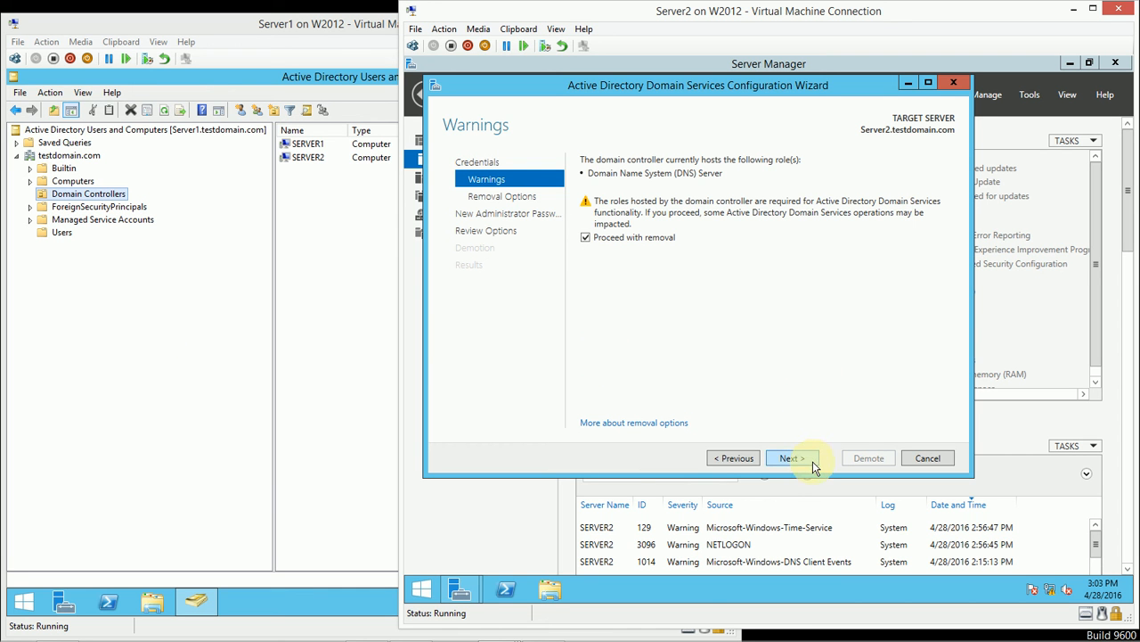
- On Removal Options, leave 'Remove DNS delegation' unticked so the delegation is kept
left_click(787, 457)
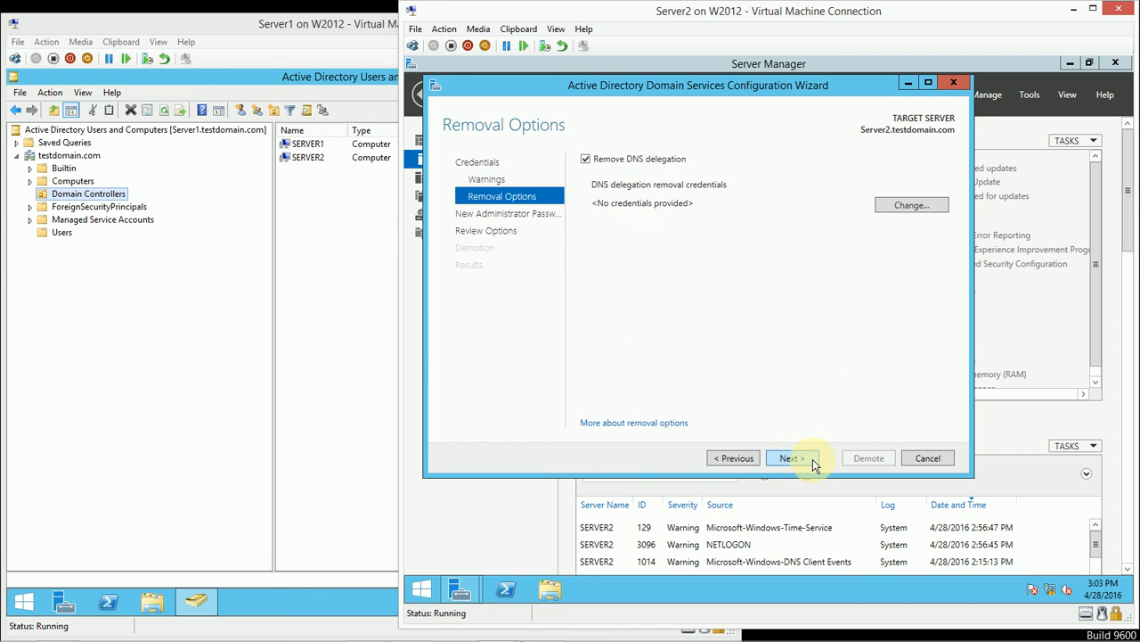
left_click(586, 158)
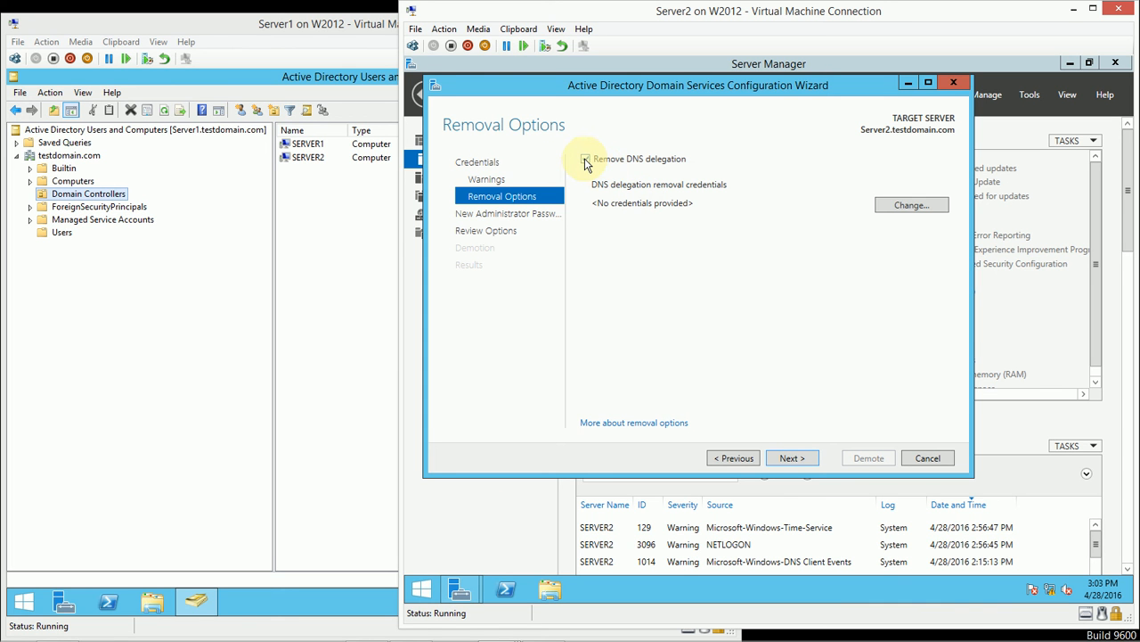
left_click(586, 159)
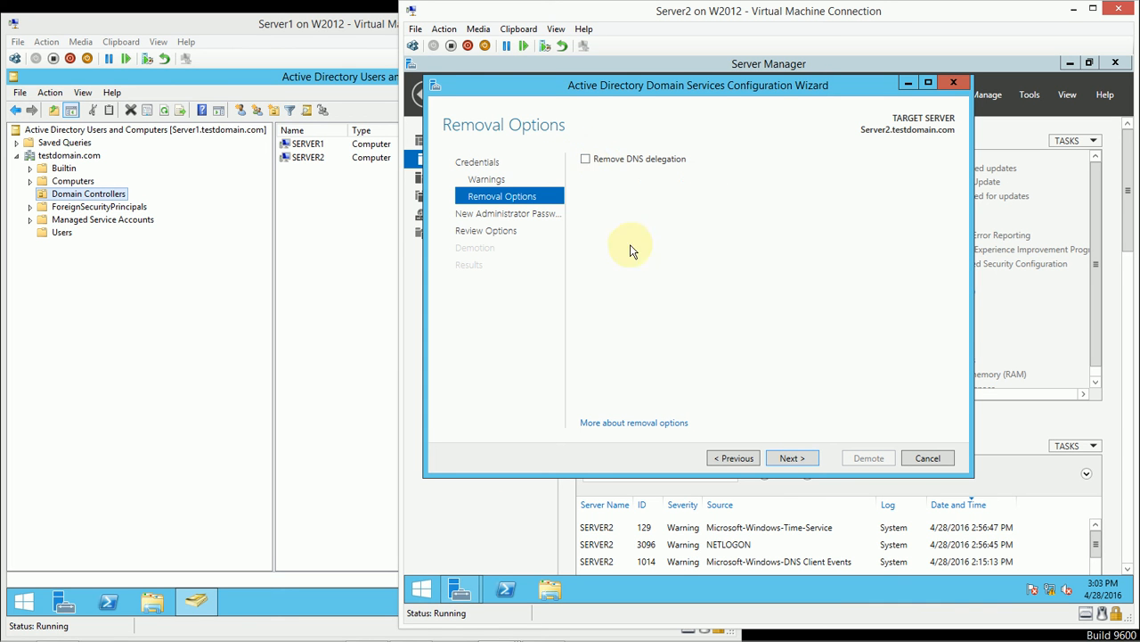
mouse_move(723, 345)
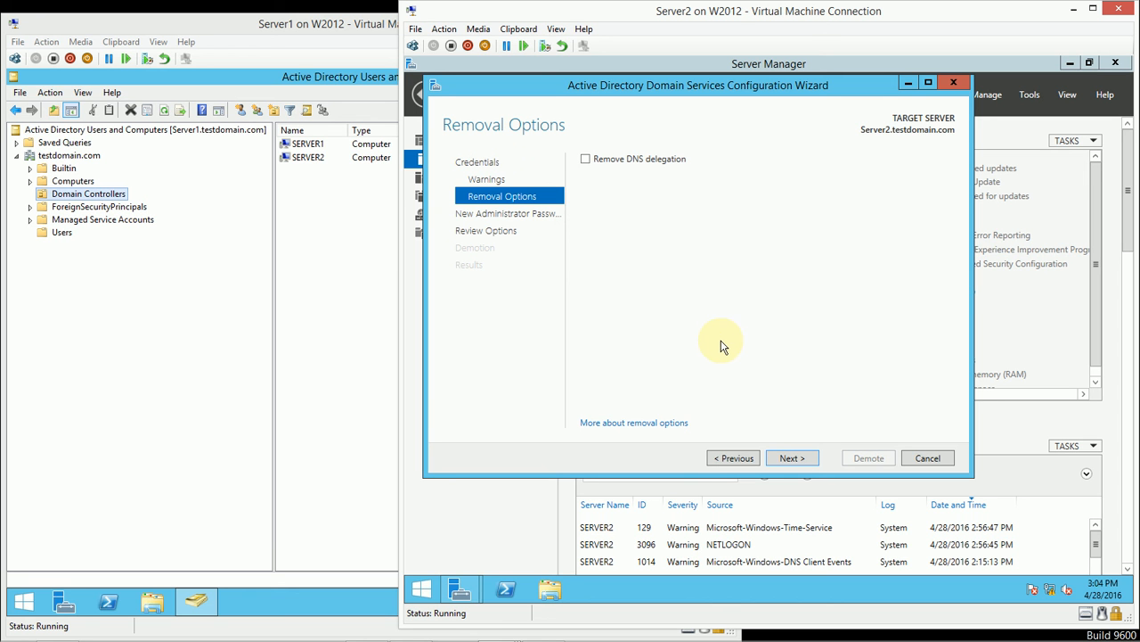
mouse_move(729, 341)
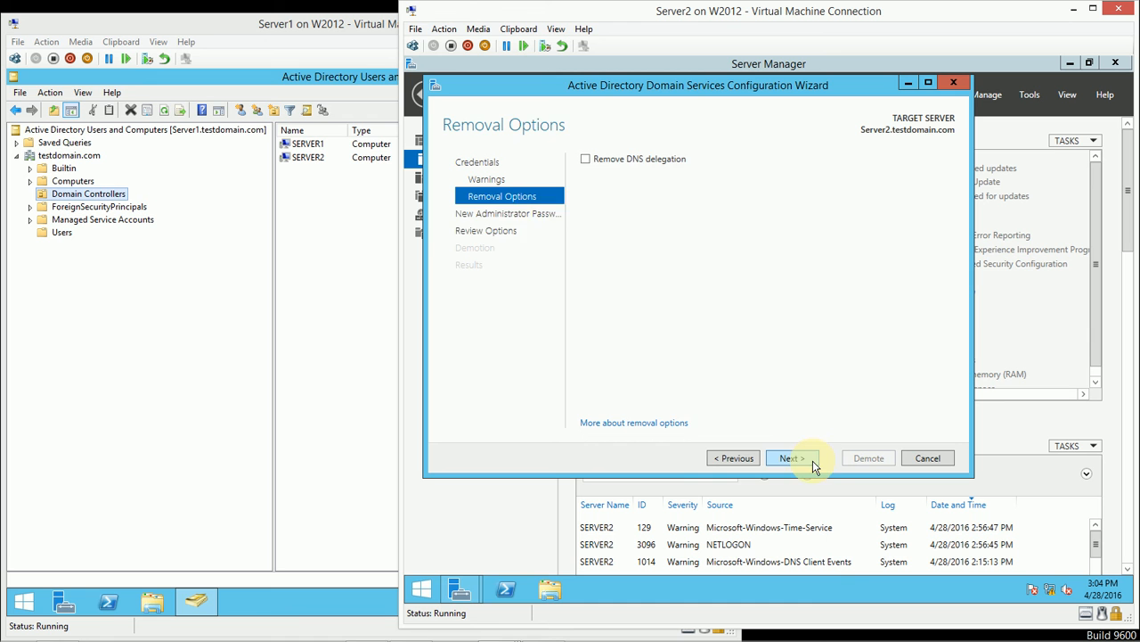
- Continue to the New Administrator Password page for Server2 after demotion
left_click(788, 457)
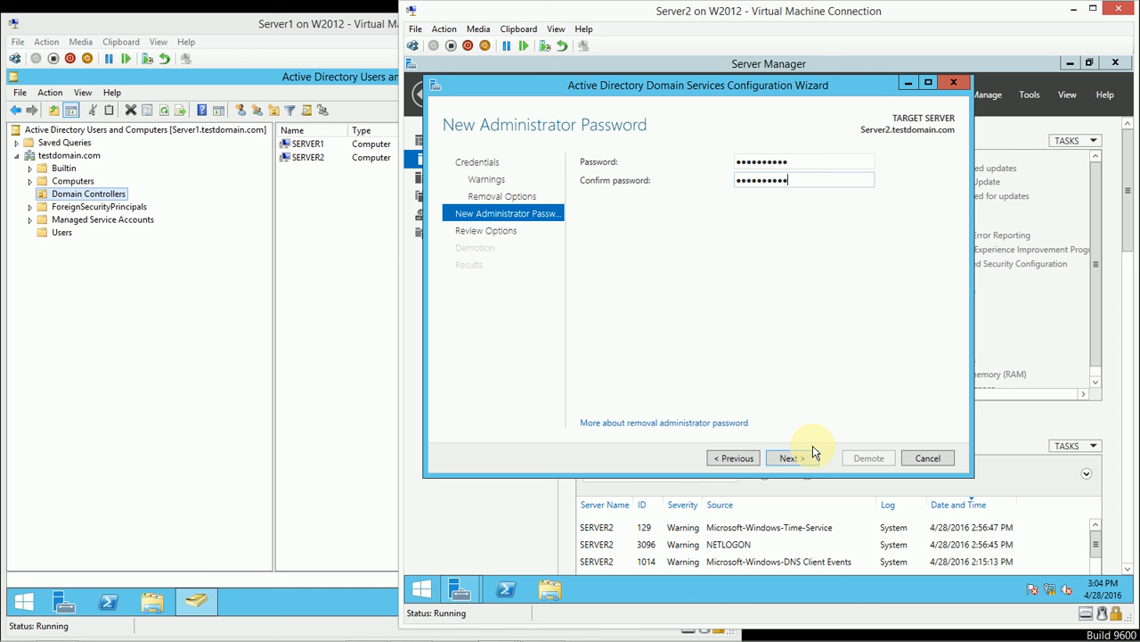
mouse_move(769, 334)
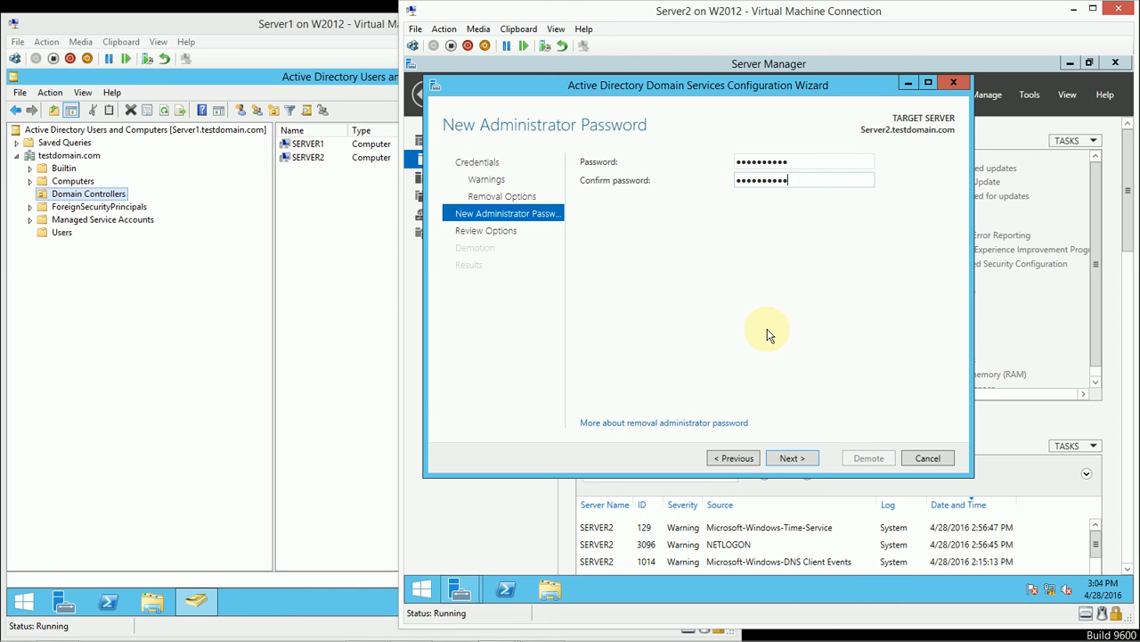
mouse_move(642, 280)
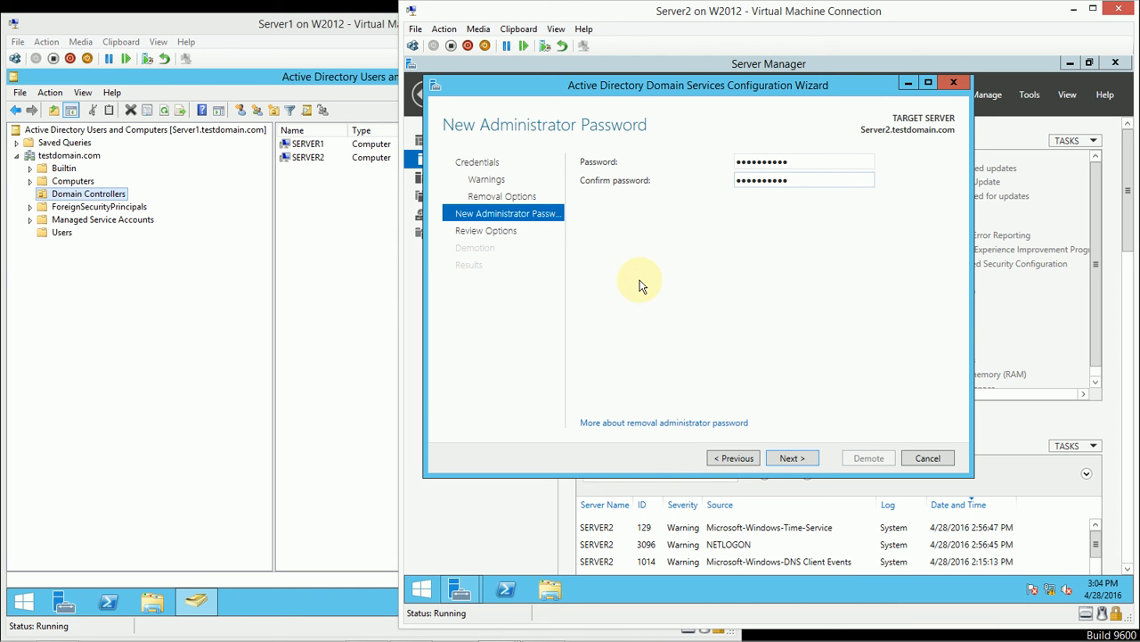
mouse_move(792, 457)
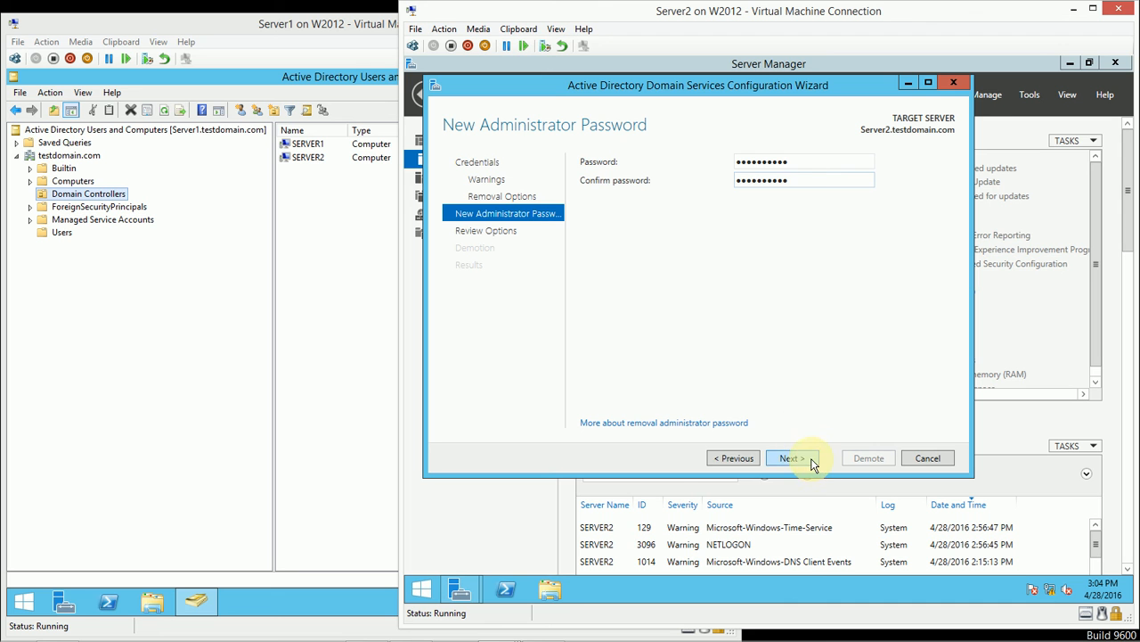
- Reach Review Options showing Server2 stays a testdomain.com member, and view the PowerShell script
left_click(790, 457)
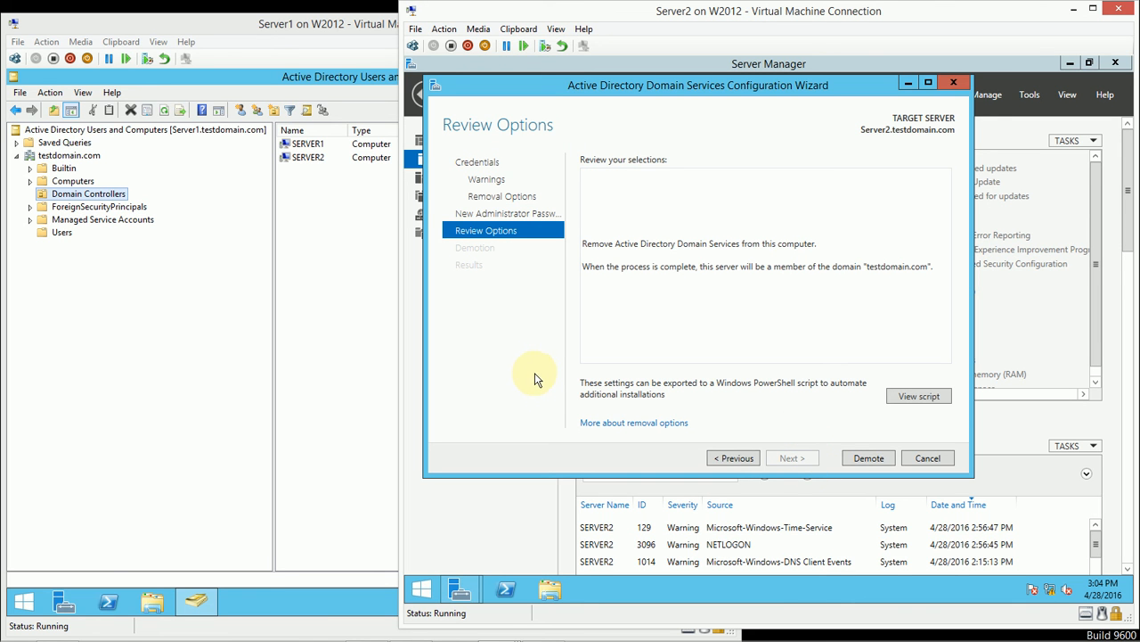
mouse_move(773, 450)
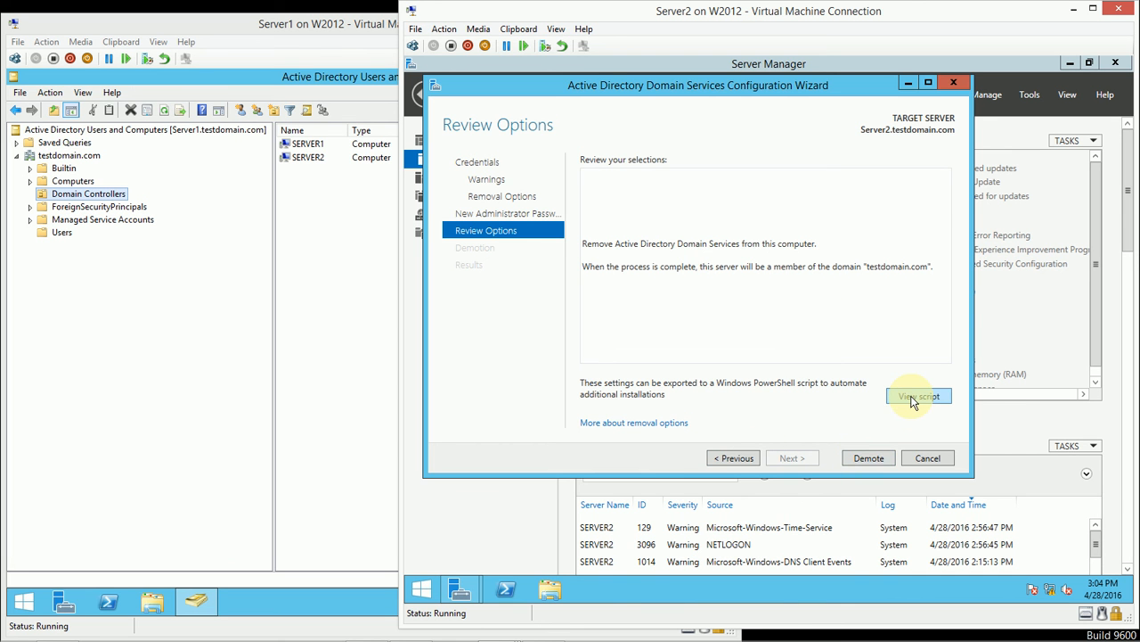
left_click(918, 395)
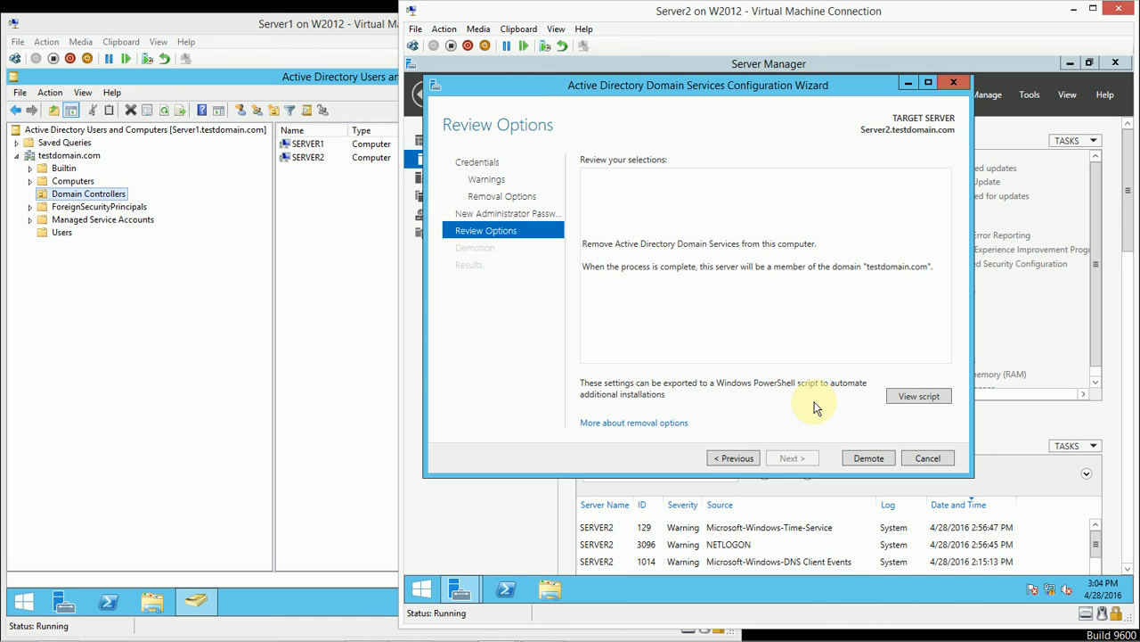
- Demote Server2 from domain controller and let it sign out for a pending restart
left_click(869, 457)
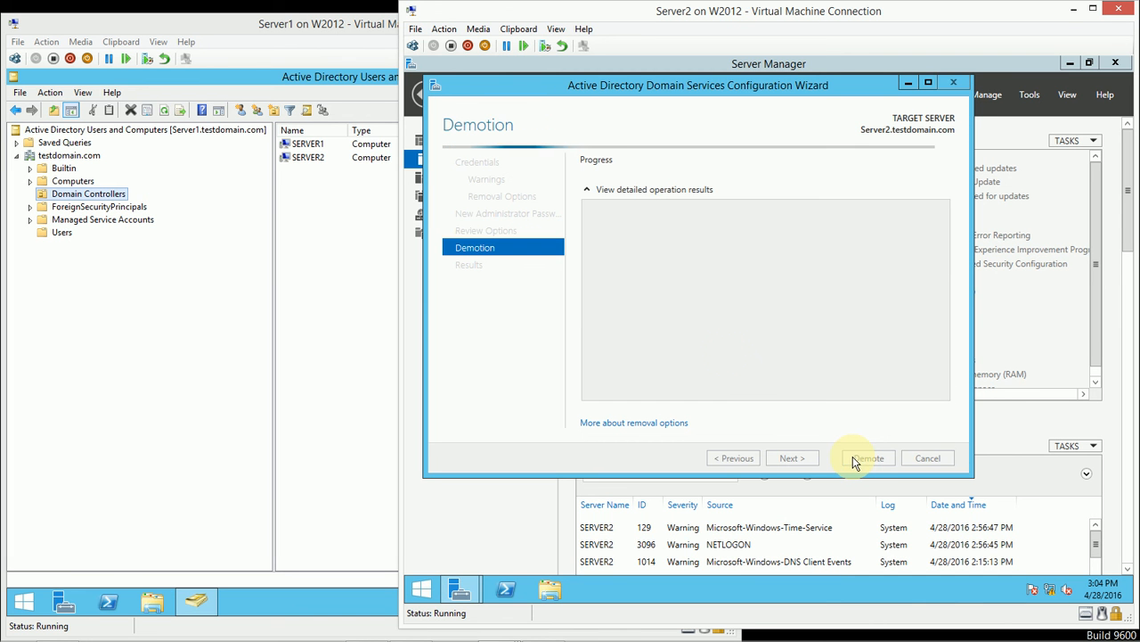
left_click(866, 457)
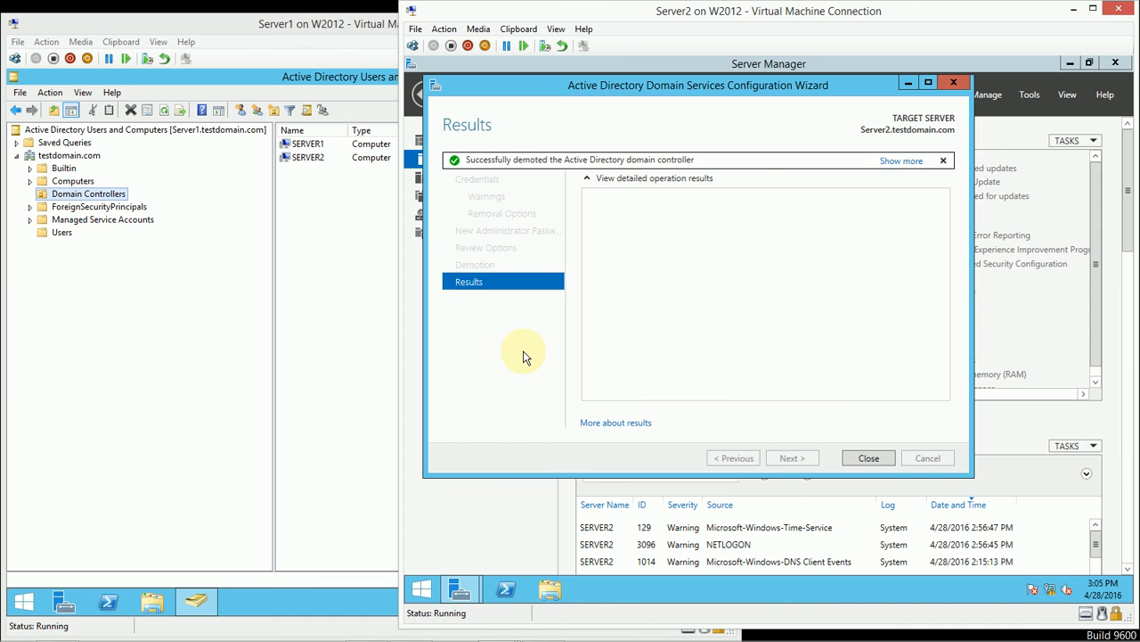
left_click(869, 457)
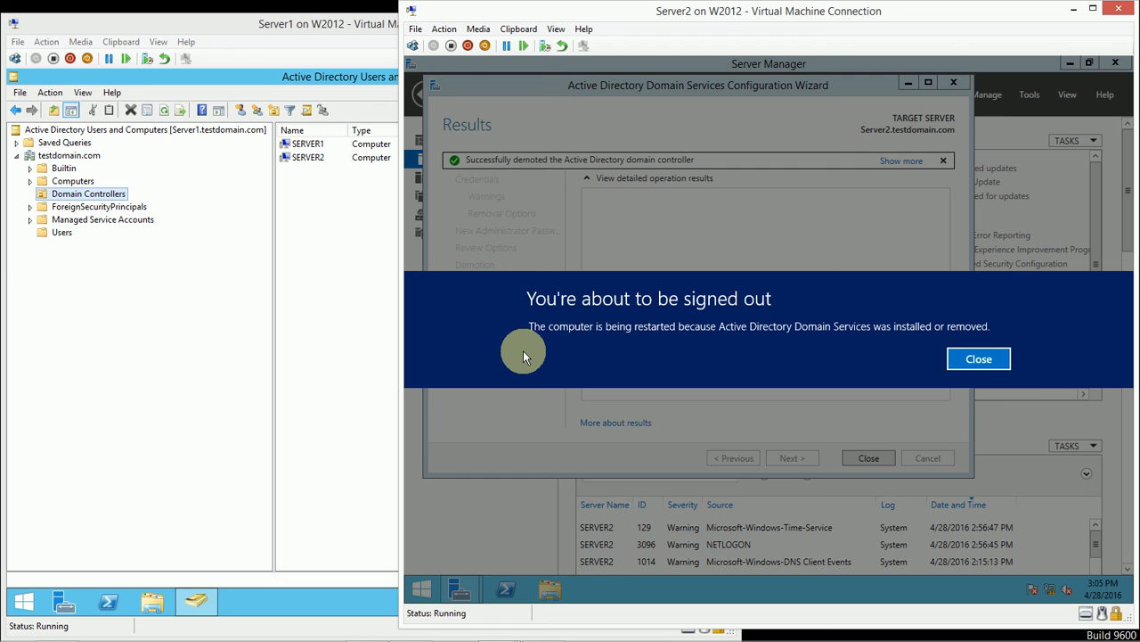
mouse_move(517, 352)
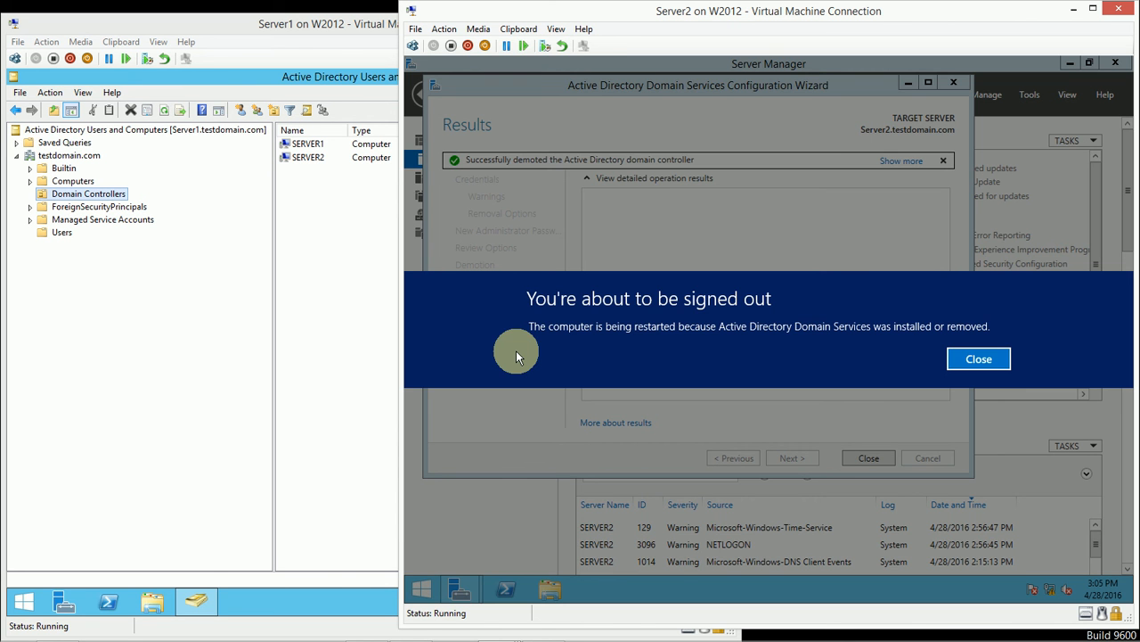
- Show SERVER1 as the only domain controller and SERVER2 under Computers in testdomain.com
left_click(979, 358)
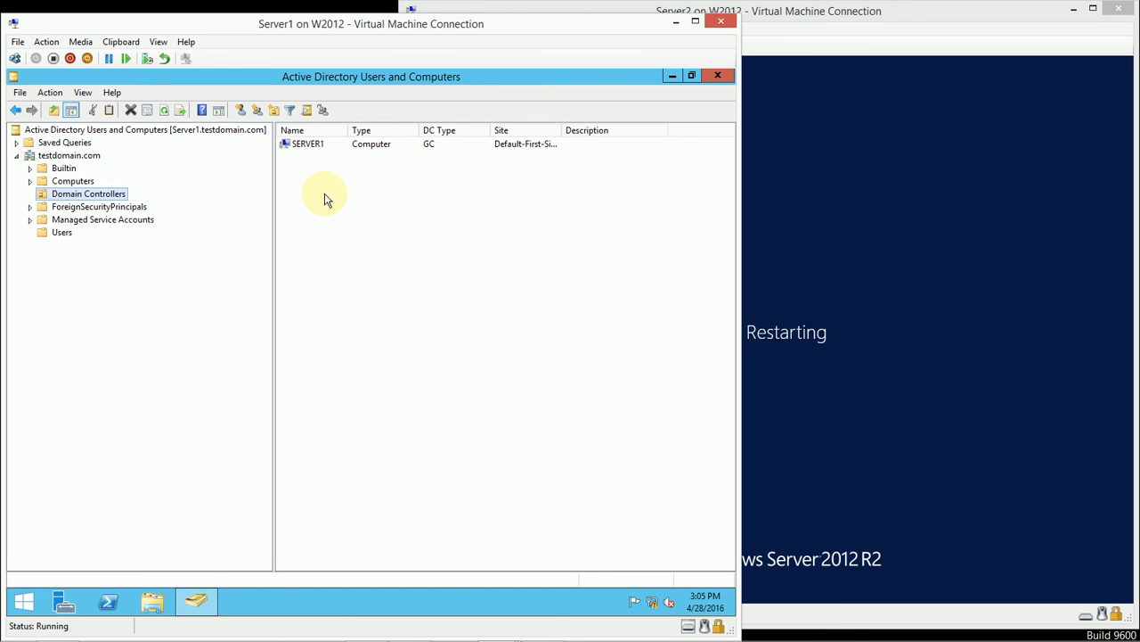
left_click(73, 181)
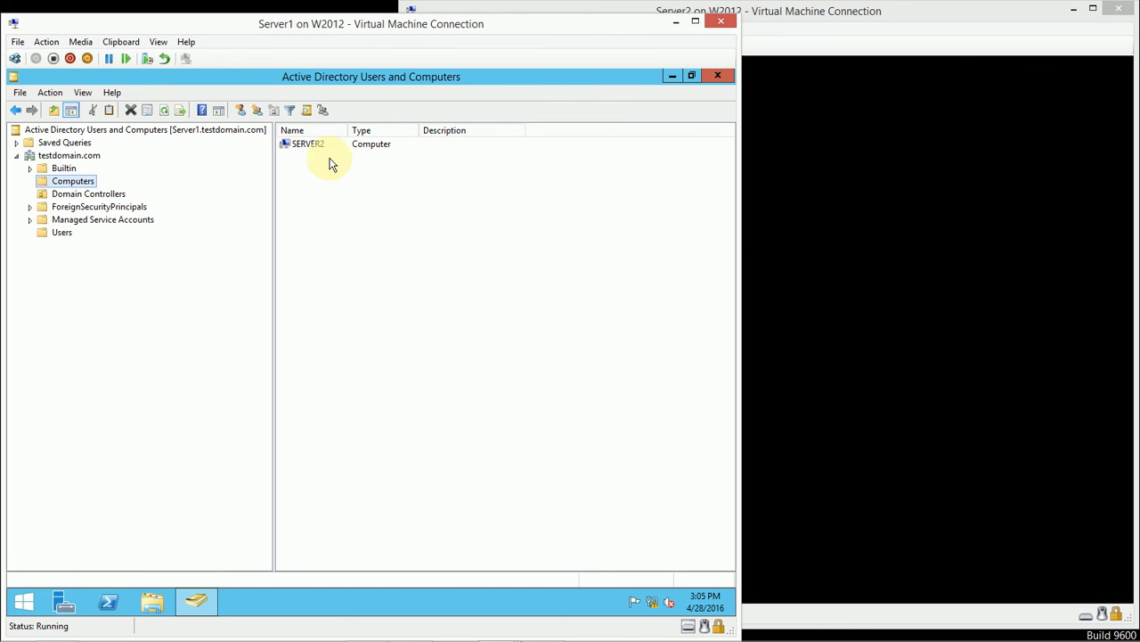
mouse_move(438, 174)
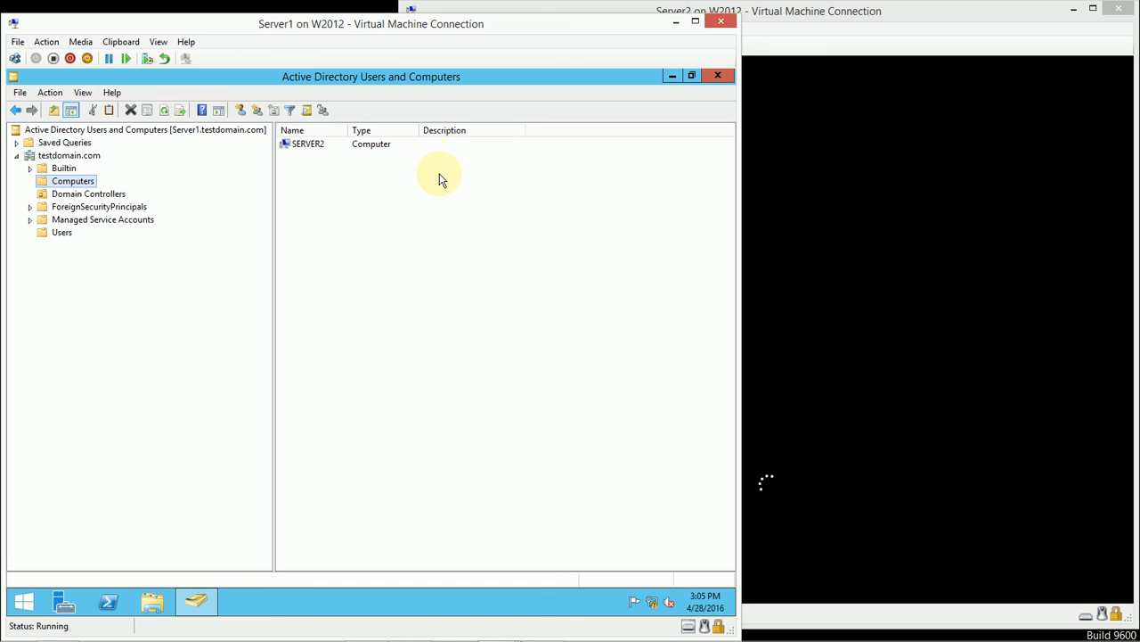
mouse_move(348, 212)
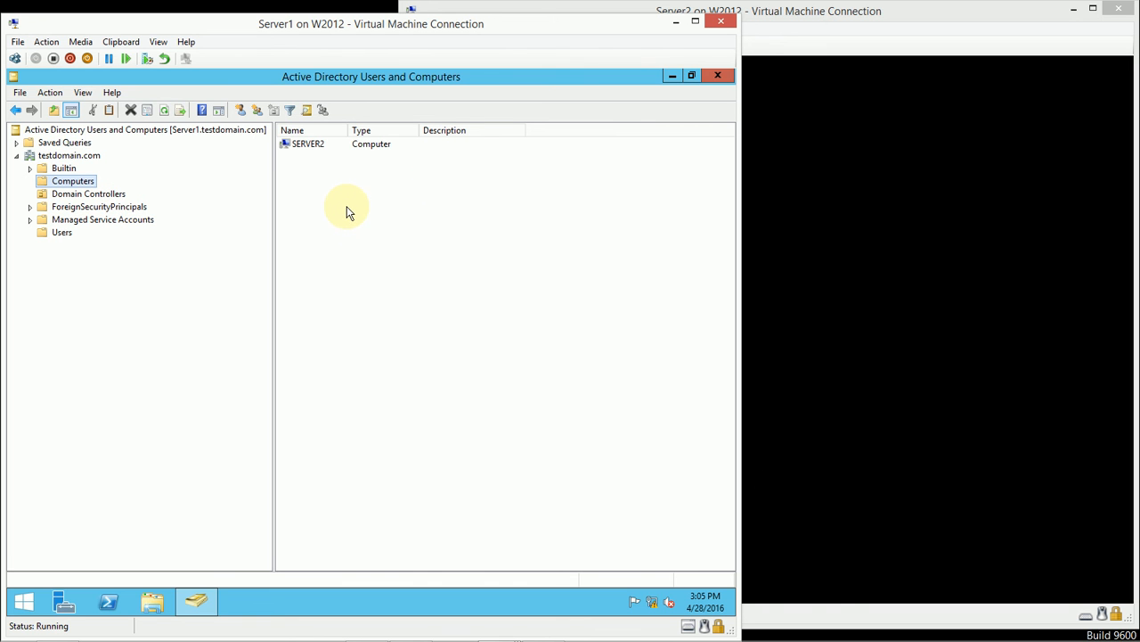
mouse_move(347, 162)
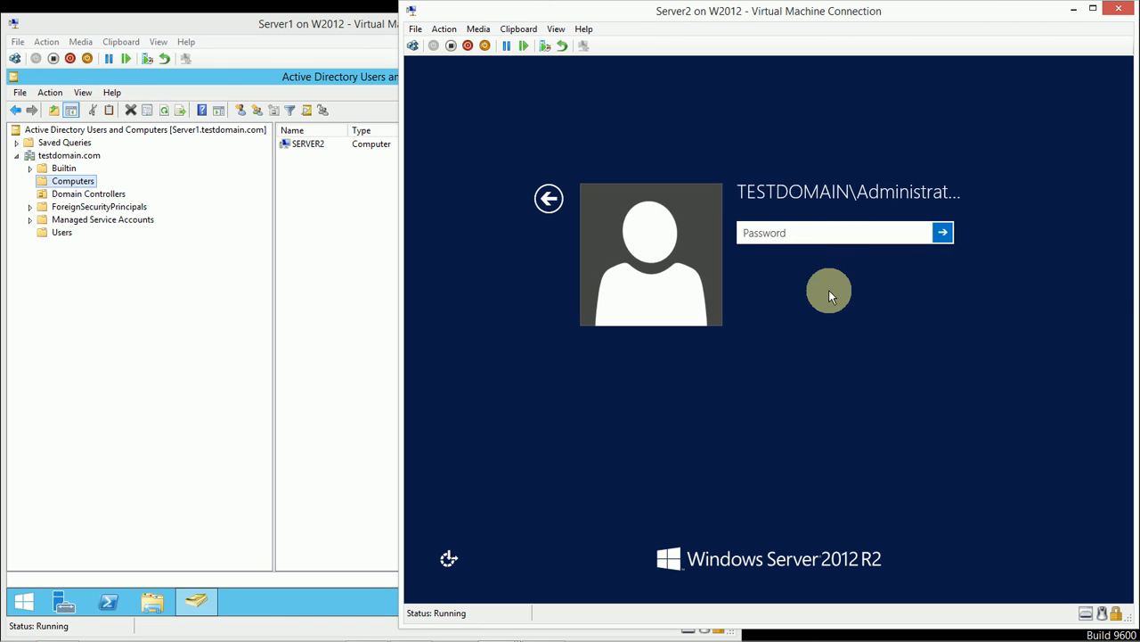
mouse_move(912, 269)
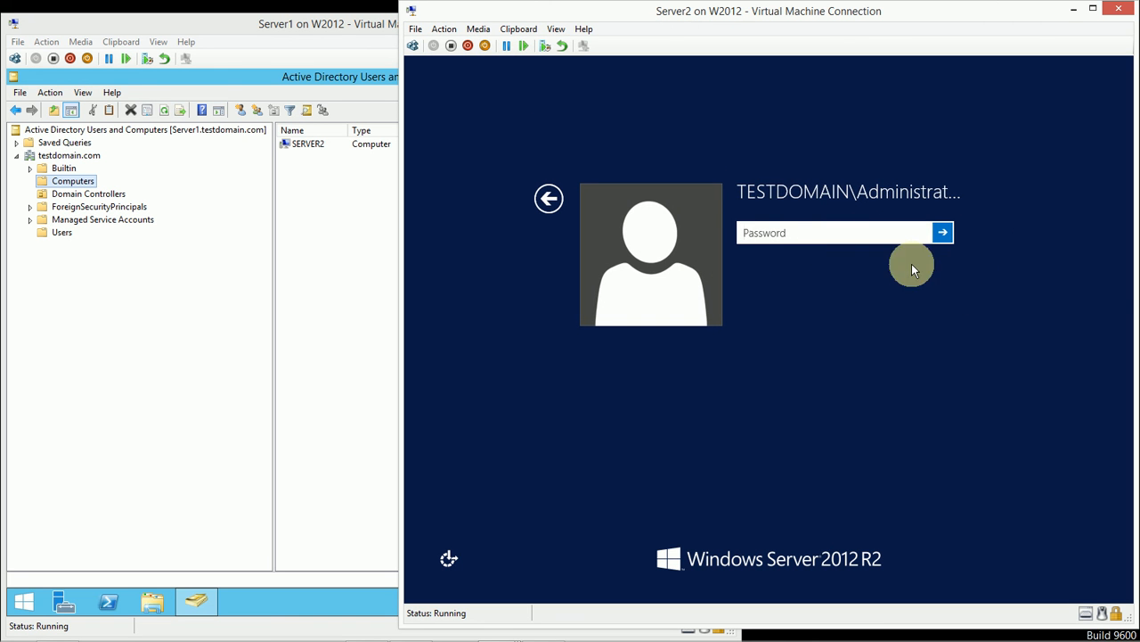
mouse_move(284, 206)
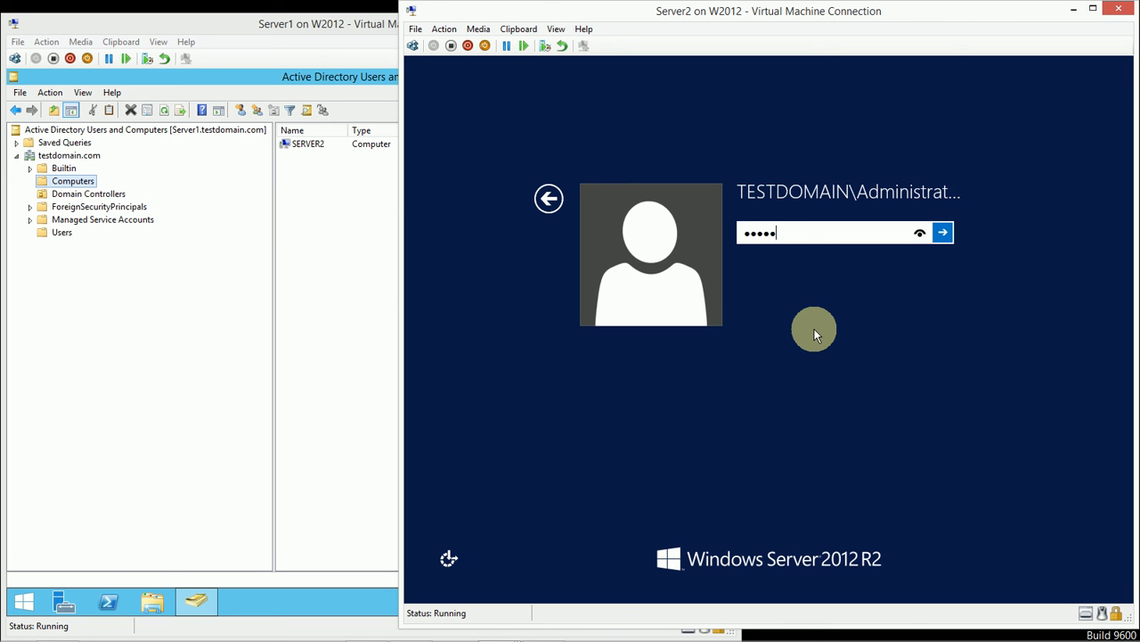
- Sign in to the restarted Server2 as TESTDOMAIN\Administrator
left_click(941, 232)
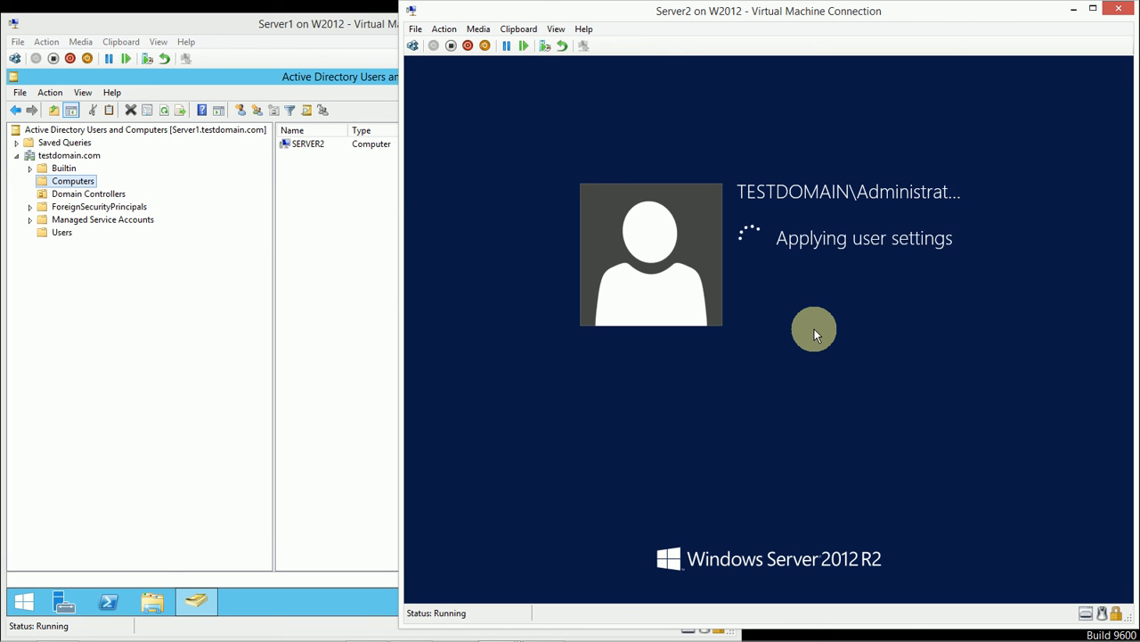